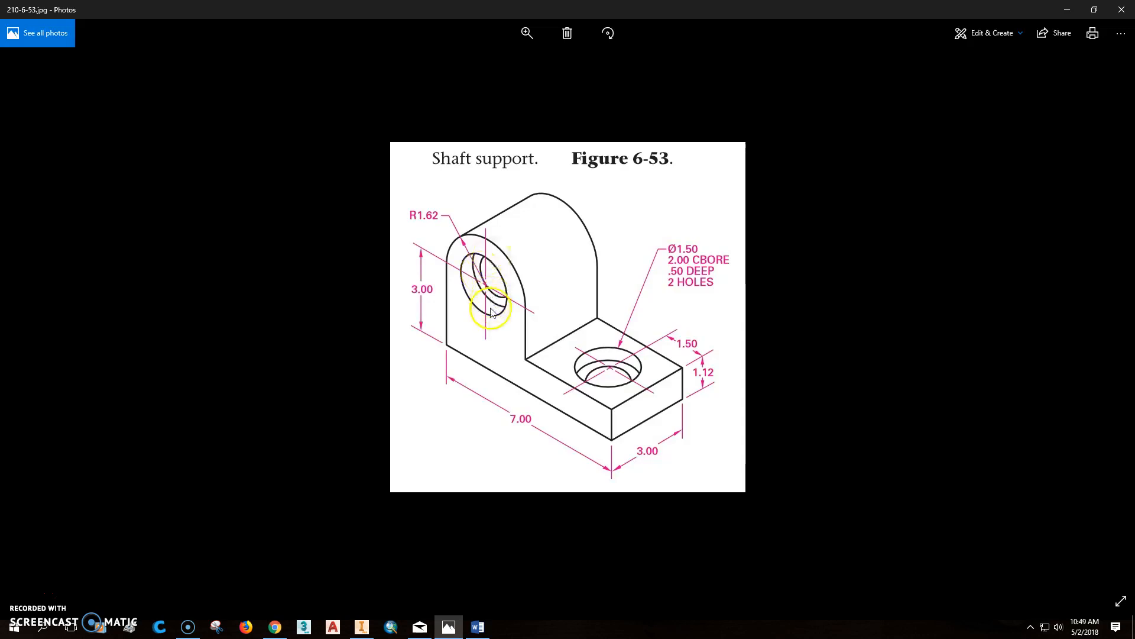
mouse_move(467, 358)
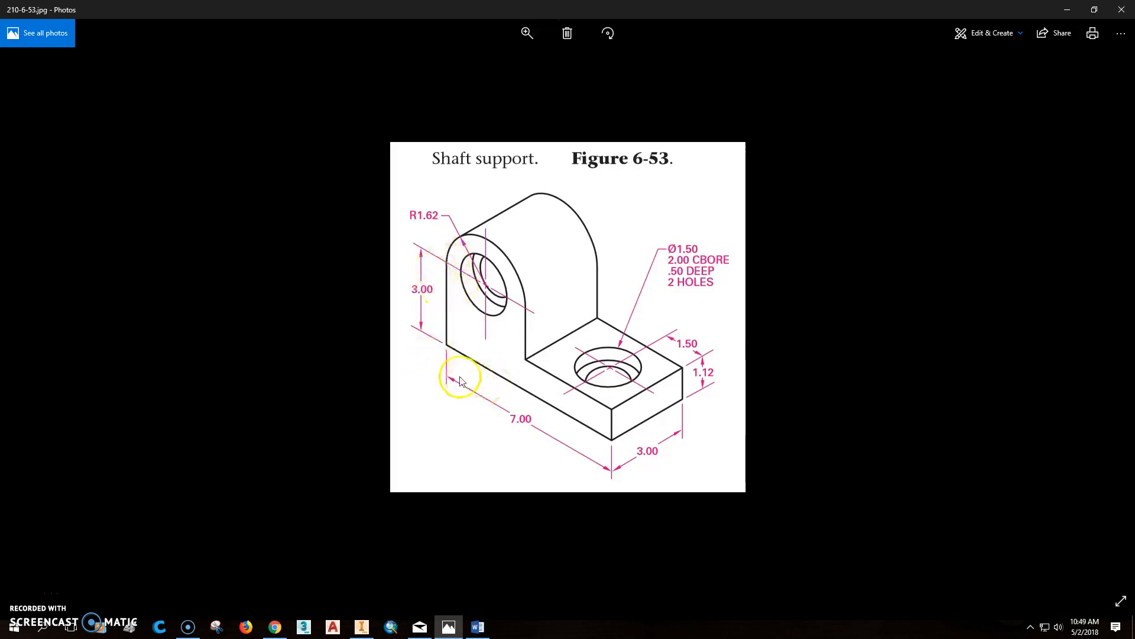
mouse_move(680, 408)
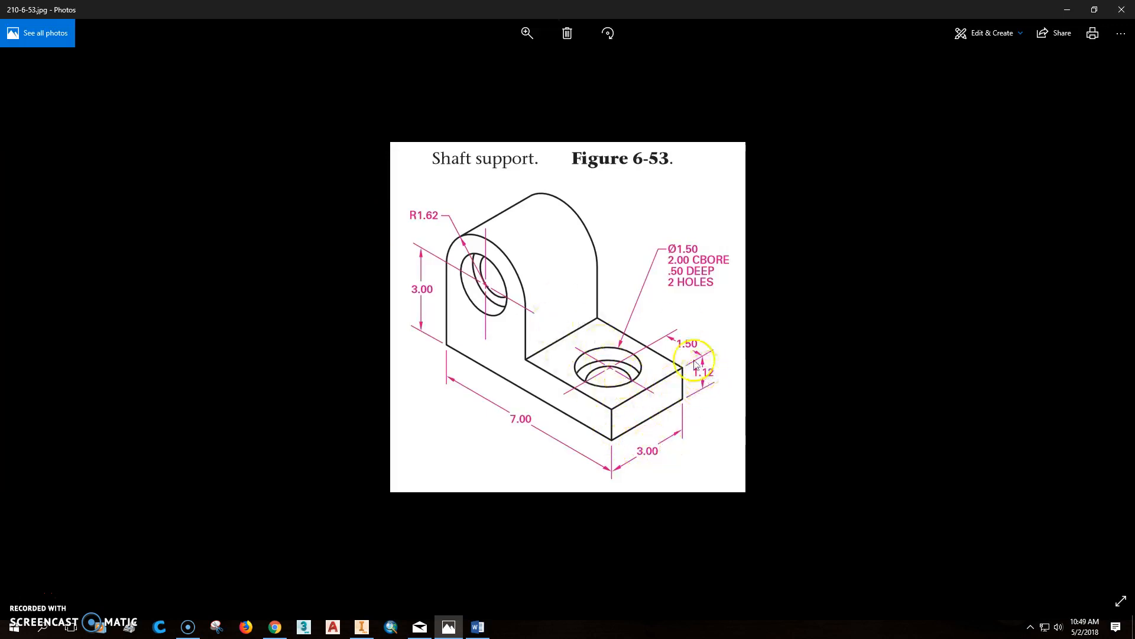
mouse_move(416, 243)
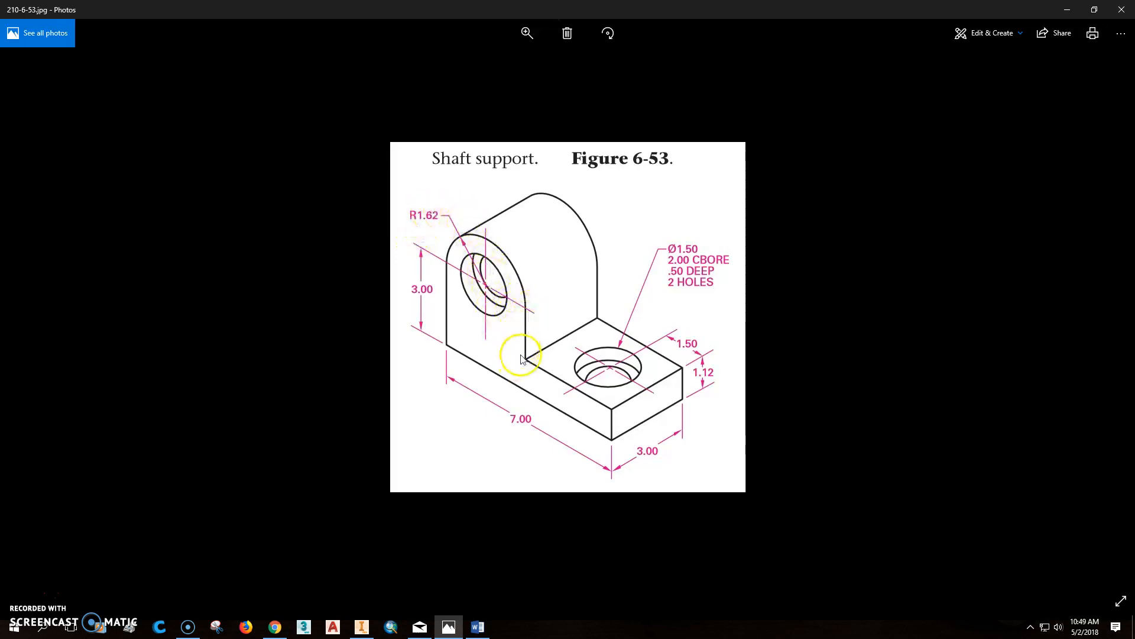
mouse_move(706, 257)
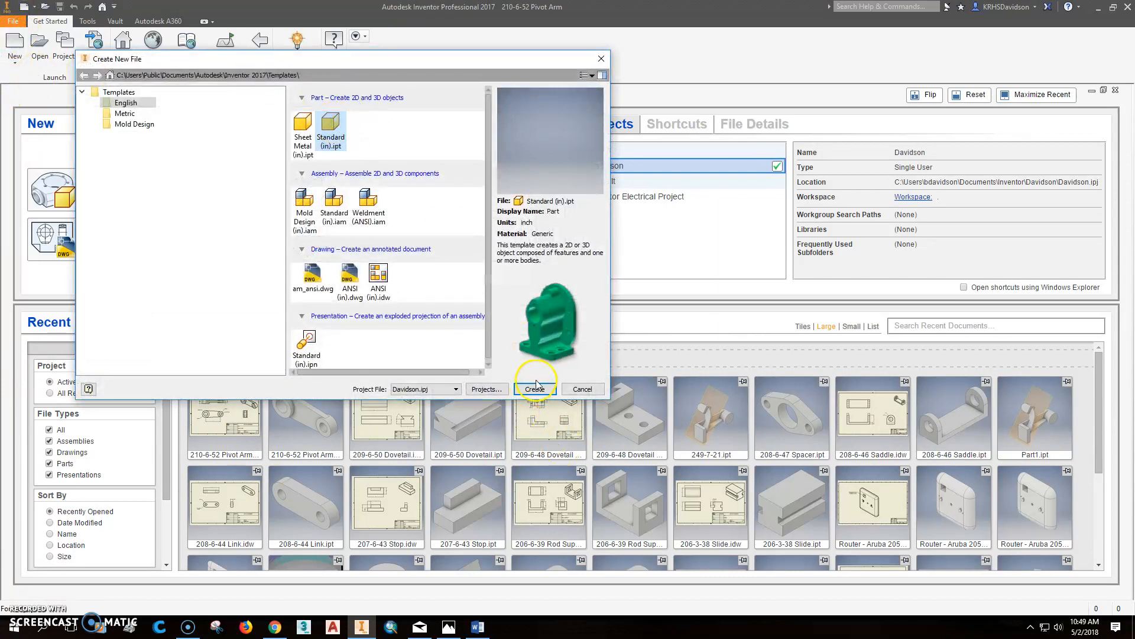
- Create a Standard (in) part and sketch the open L-shaped profile on the front plane
click(533, 389)
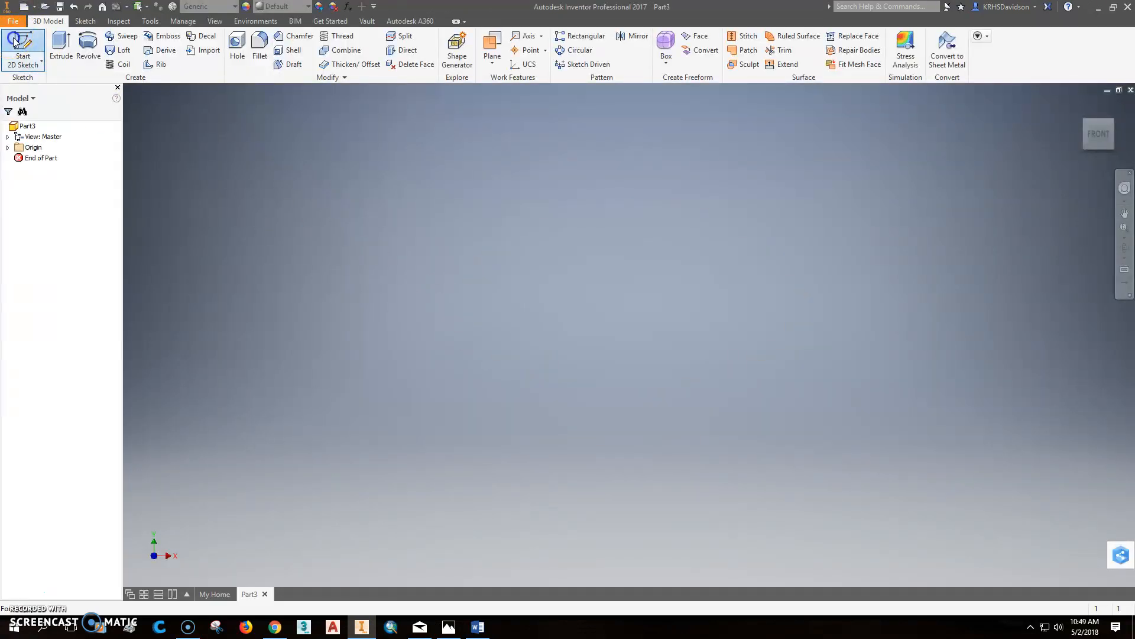
click(22, 43)
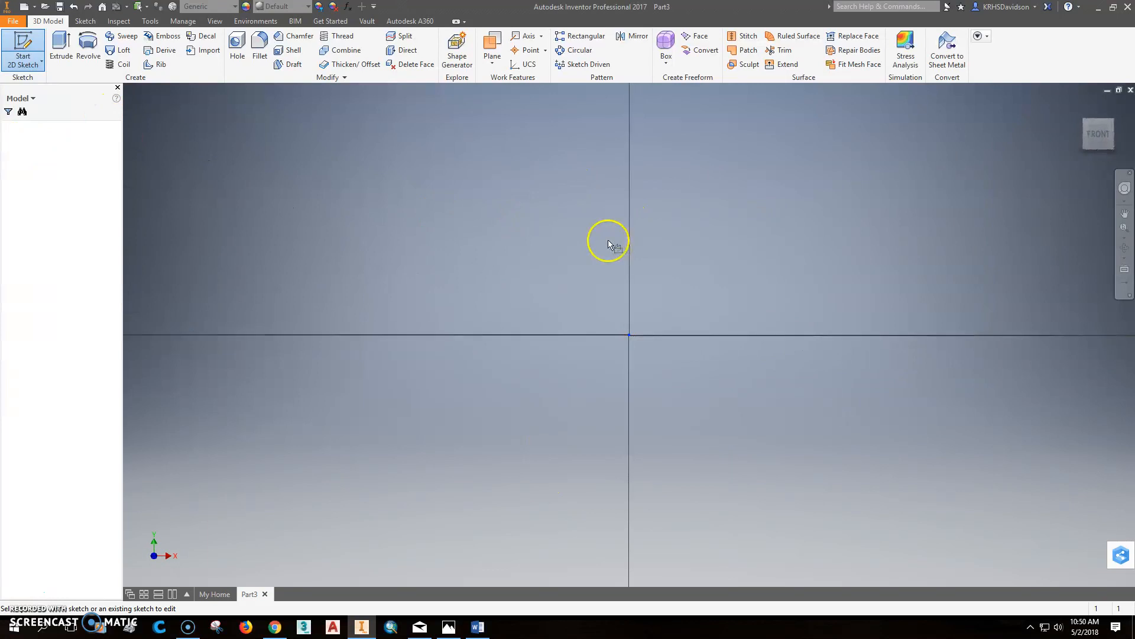
click(22, 56)
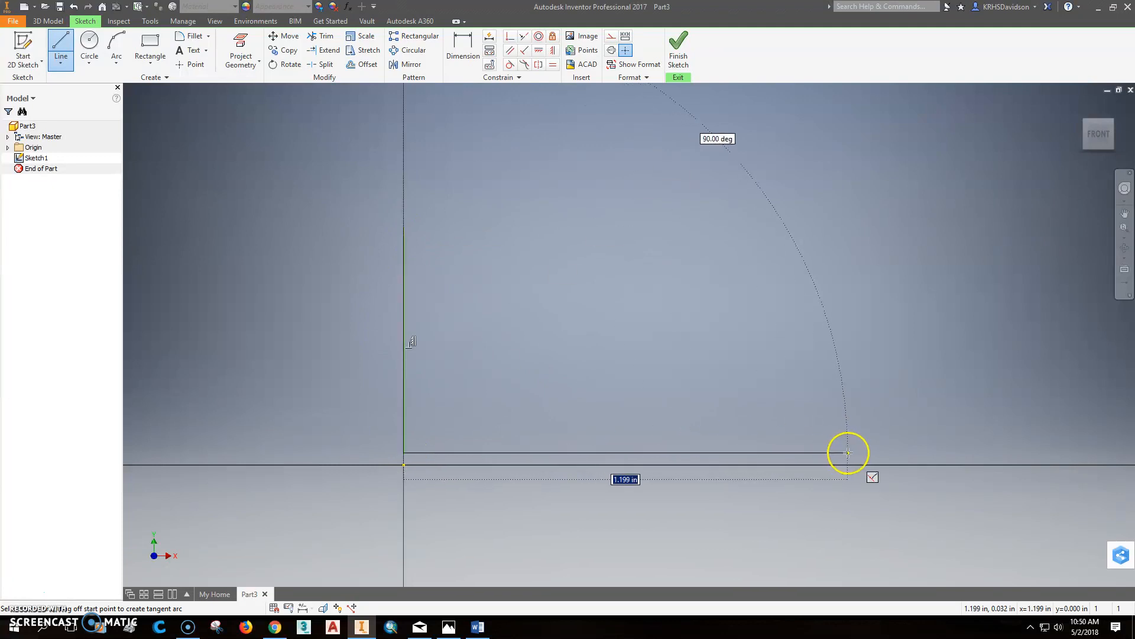
click(847, 454)
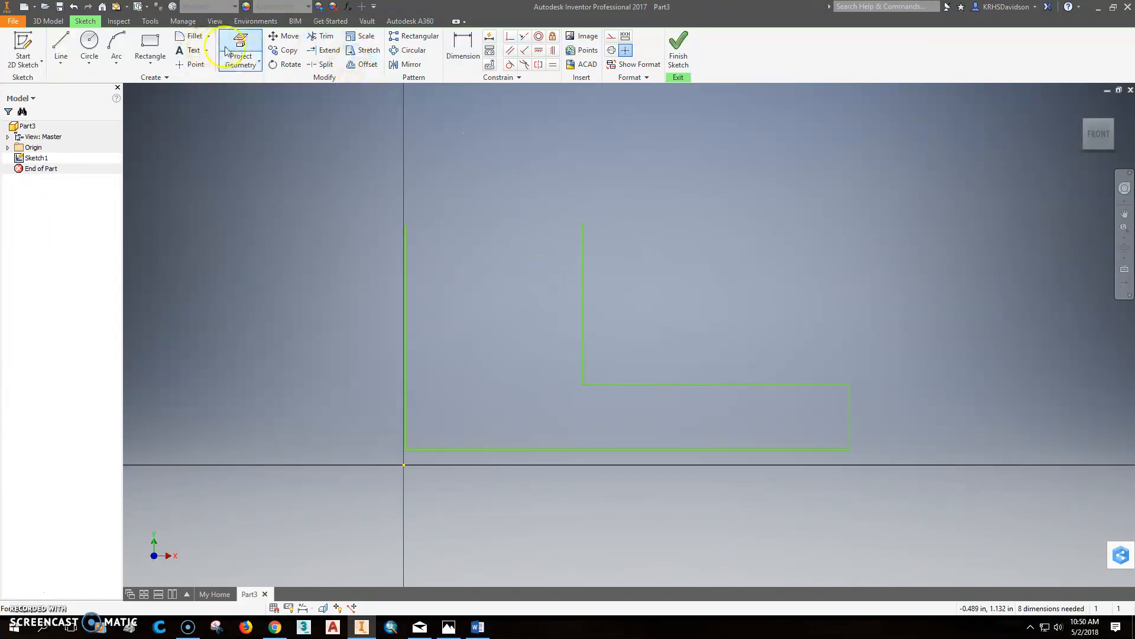
- Close the profile with a tangent arc and dimension it: 7.000 length, R1.620, 3.000 height to centre
click(116, 46)
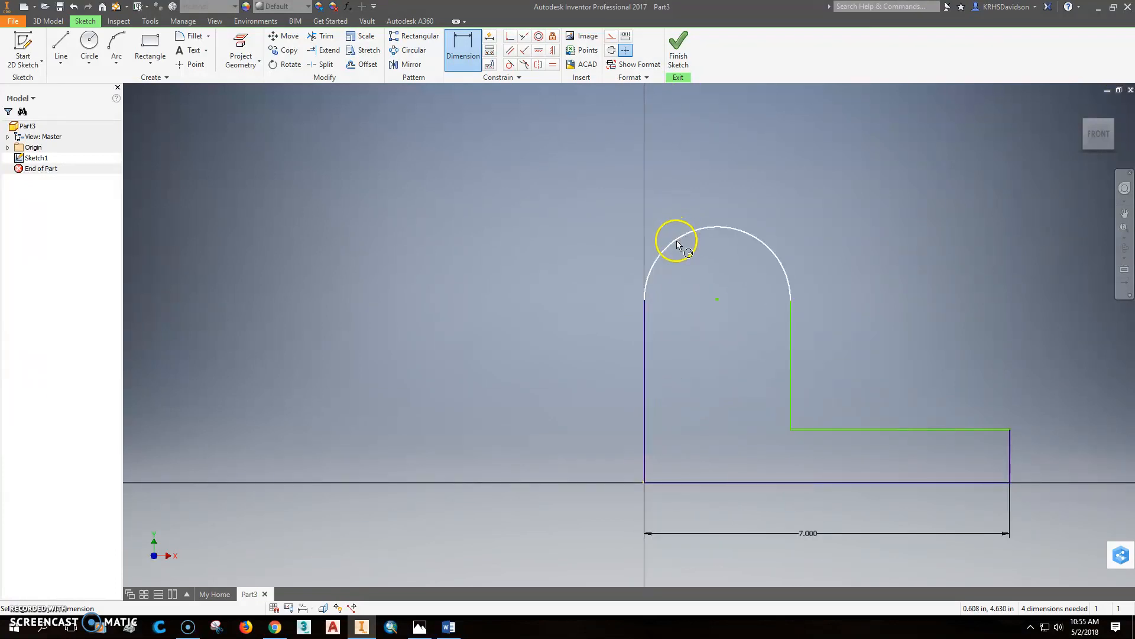
click(675, 239)
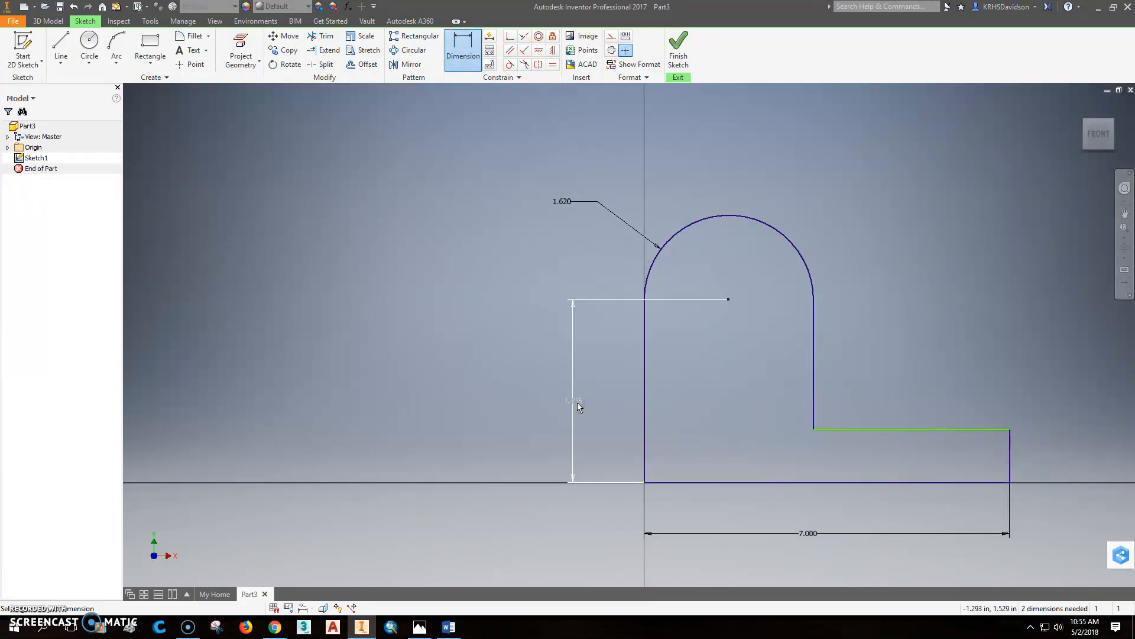
click(573, 400)
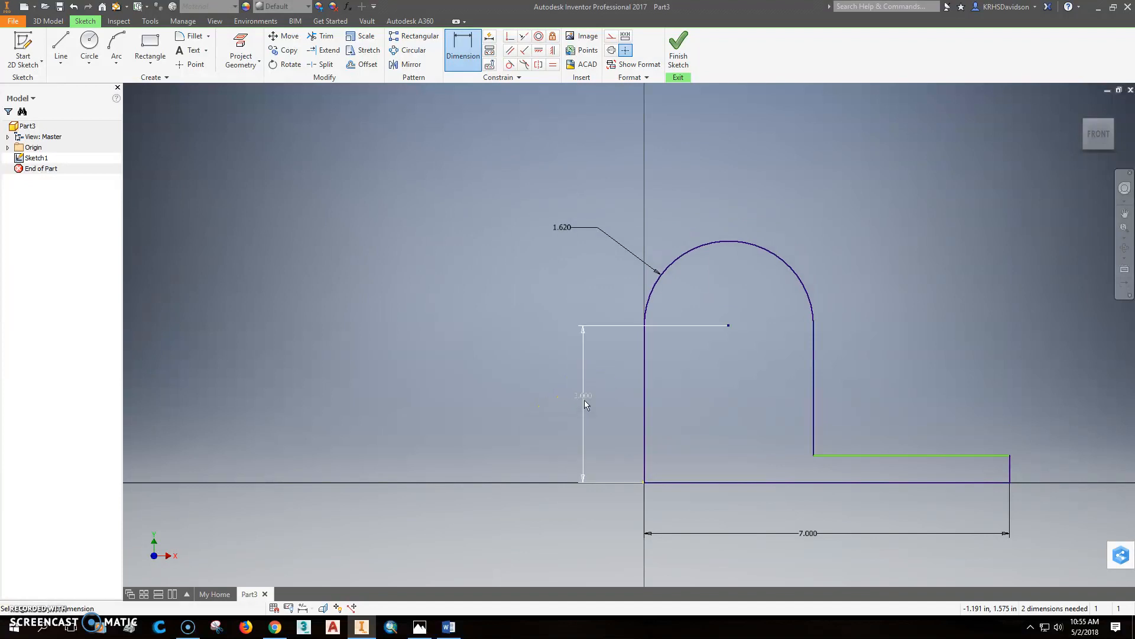
click(418, 626)
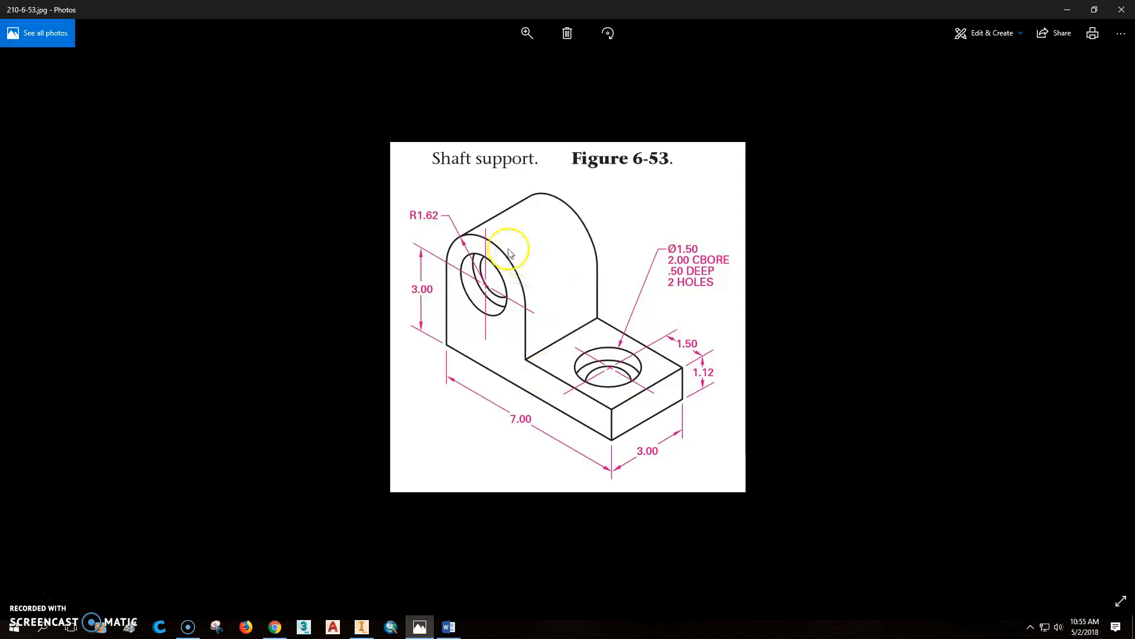
mouse_move(434, 585)
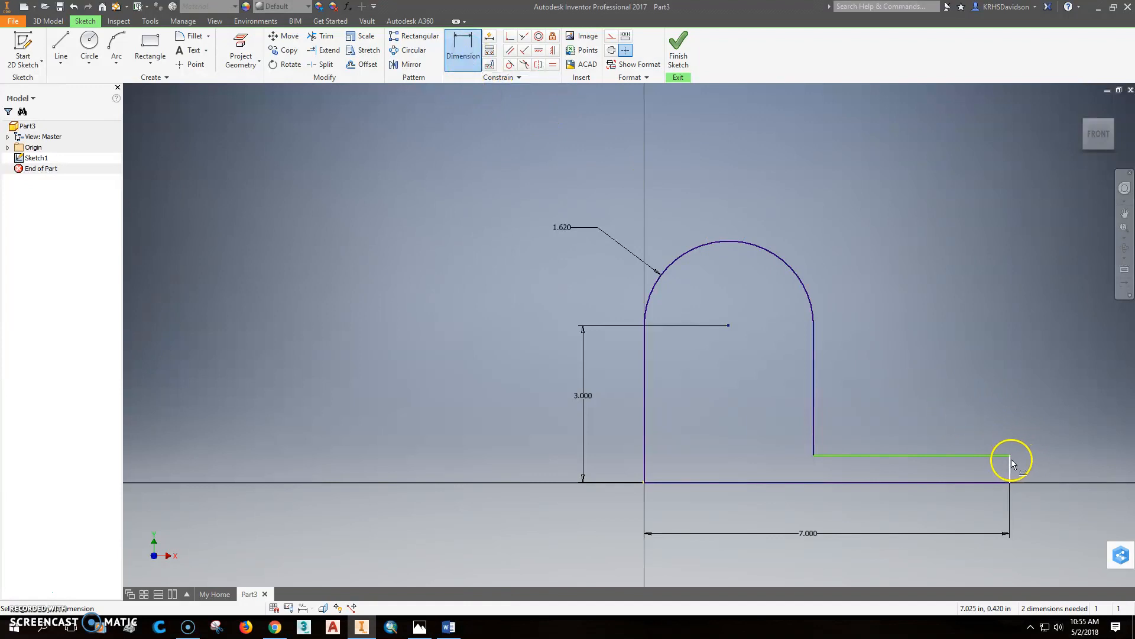
- Dimension the base thickness to 1.120 and finish the sketch
click(1010, 456)
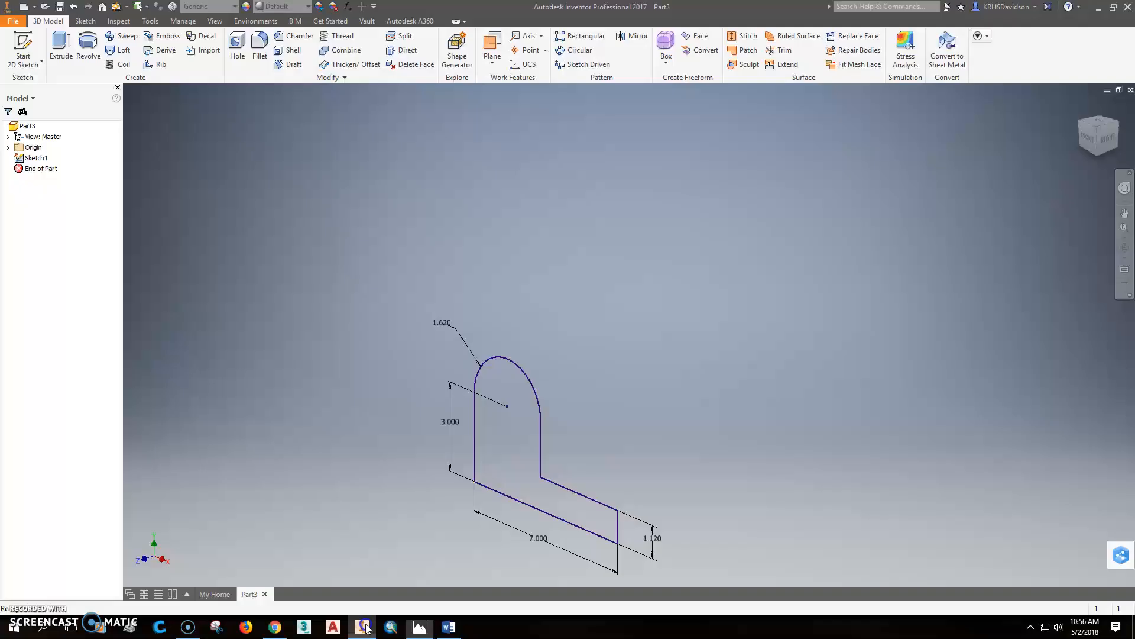
- Extrude the L-shaped profile 3 inches into a solid body
click(61, 42)
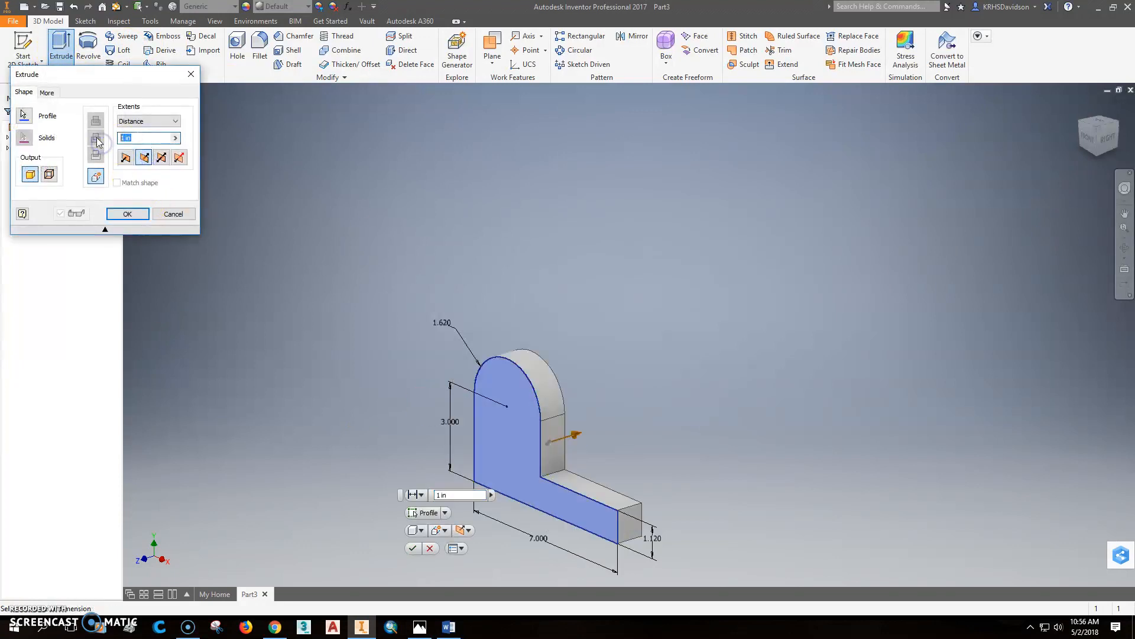
text(3)
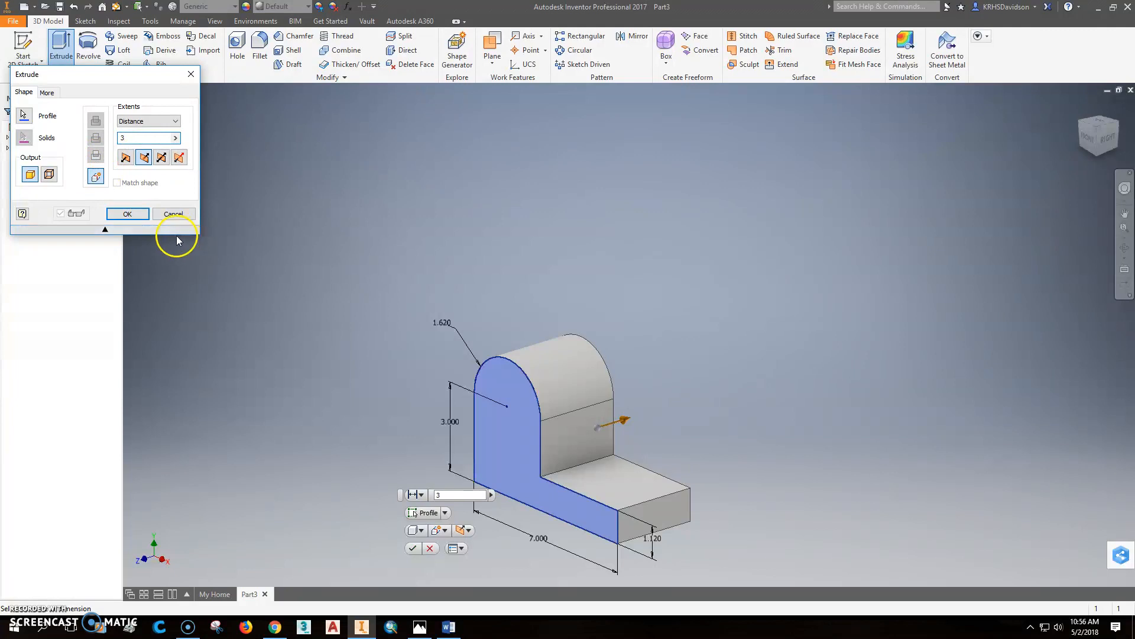
click(127, 214)
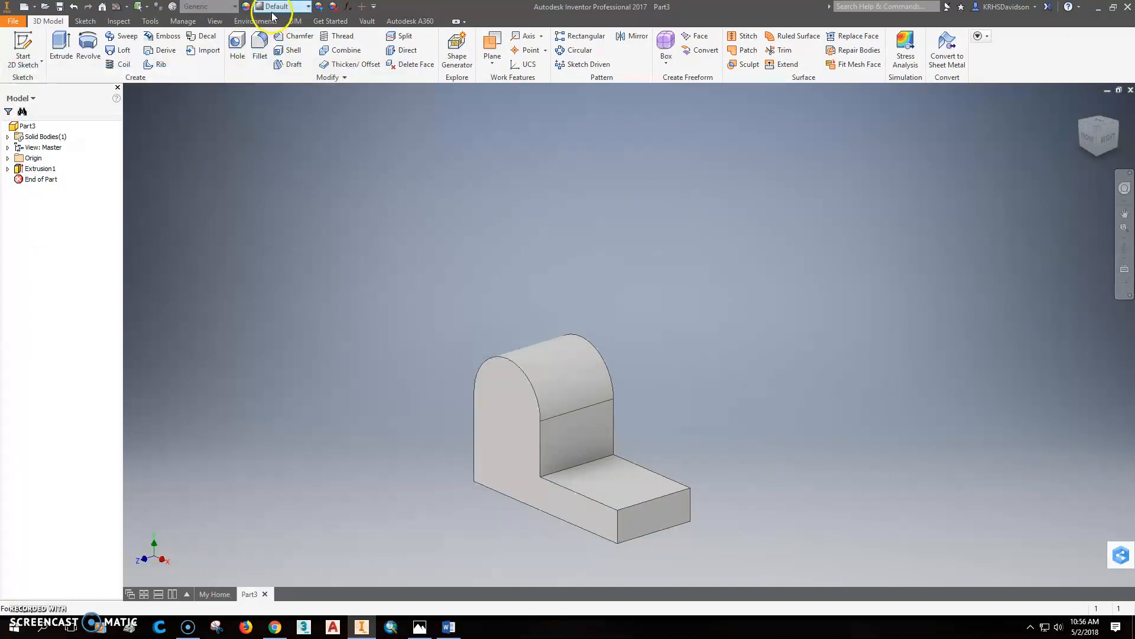
- Add a linear-placed counterbore hole in the base: 2 counterbore diameter, .5 depth, 1.5 diameter
click(237, 48)
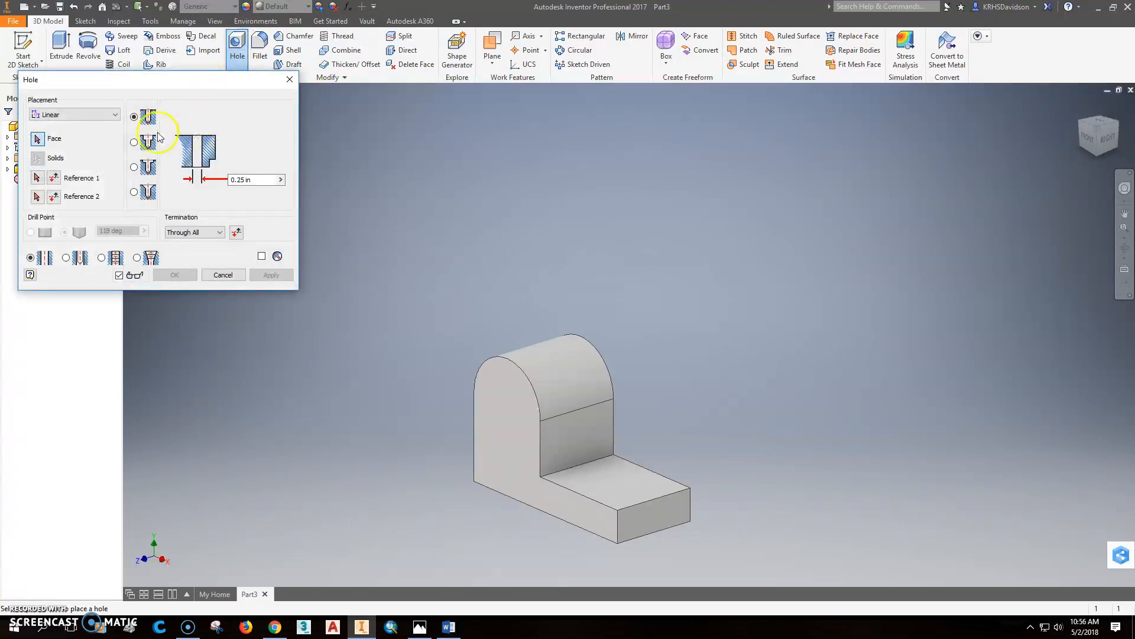
click(133, 116)
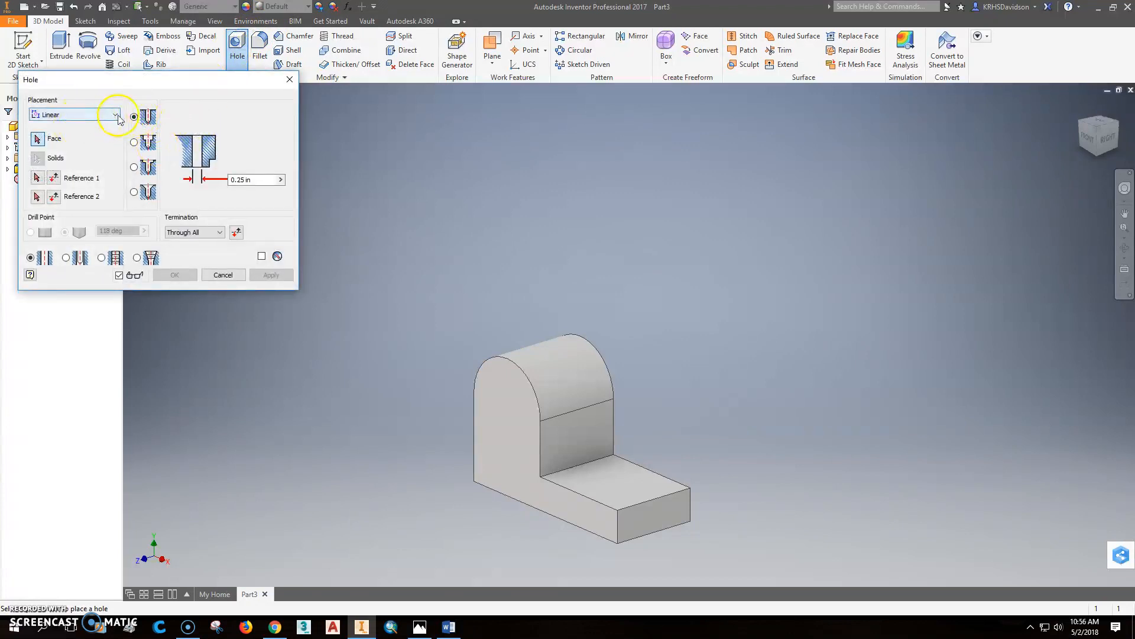
click(113, 114)
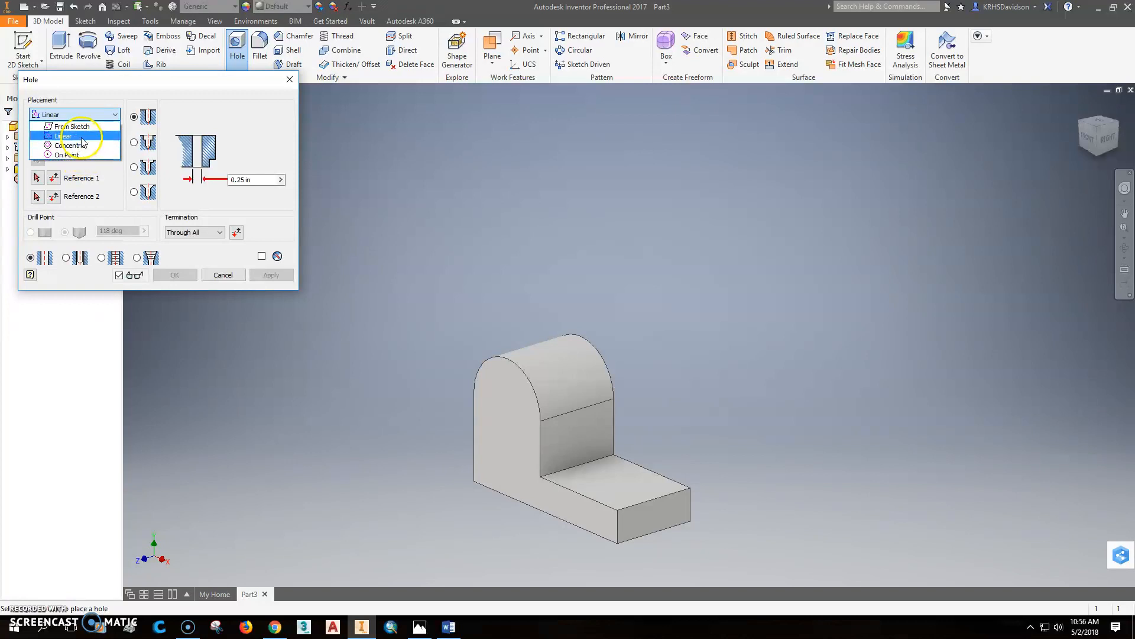
click(63, 136)
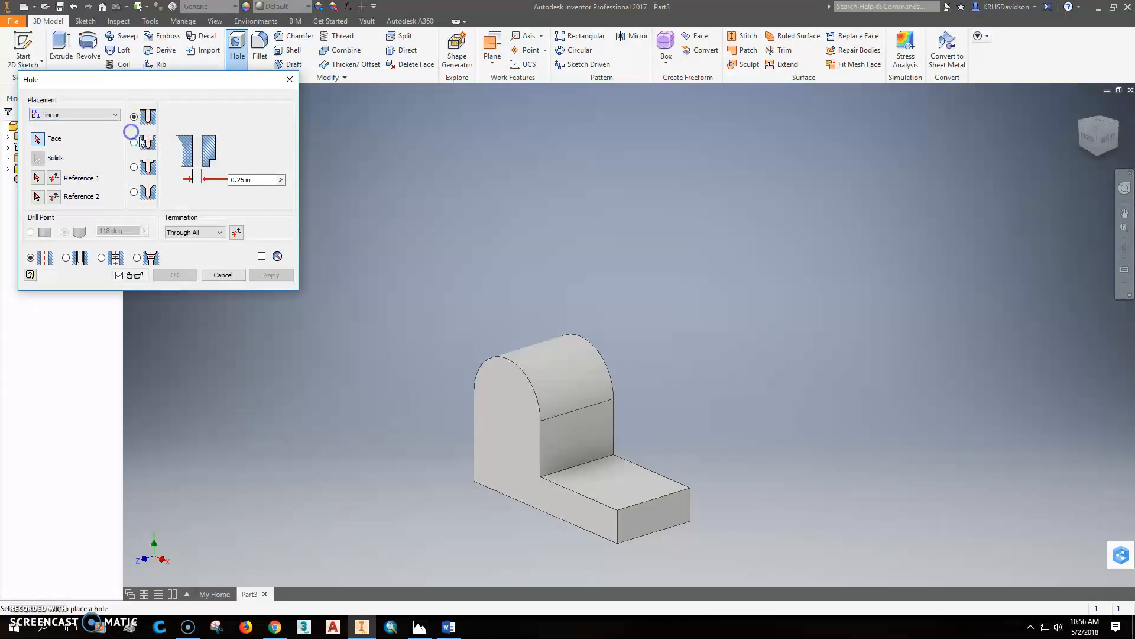
click(134, 142)
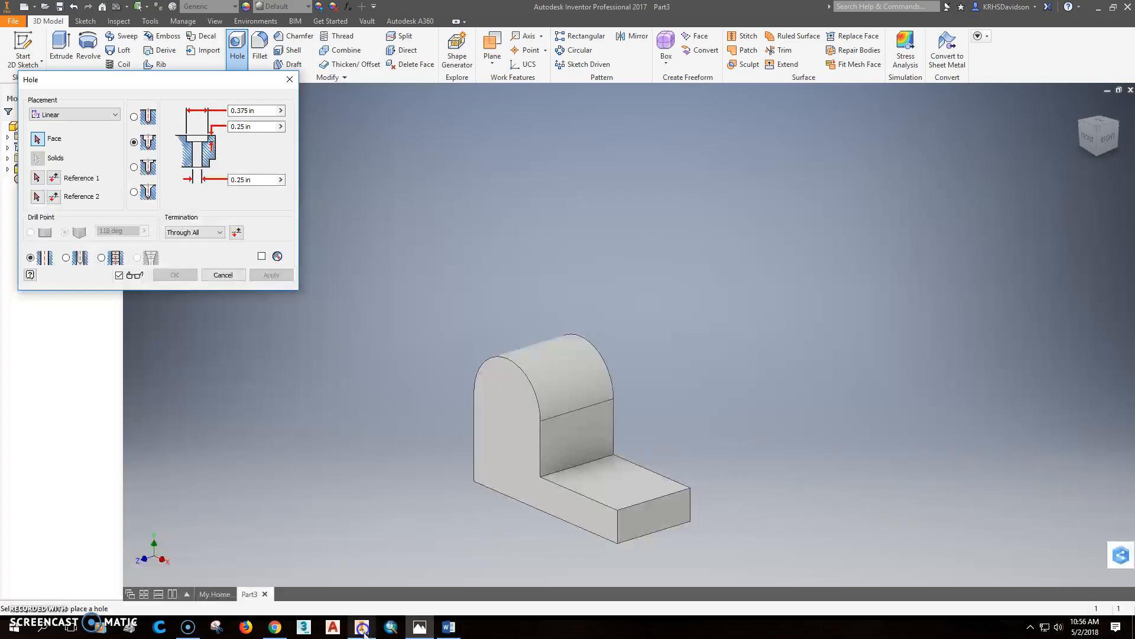
click(251, 126)
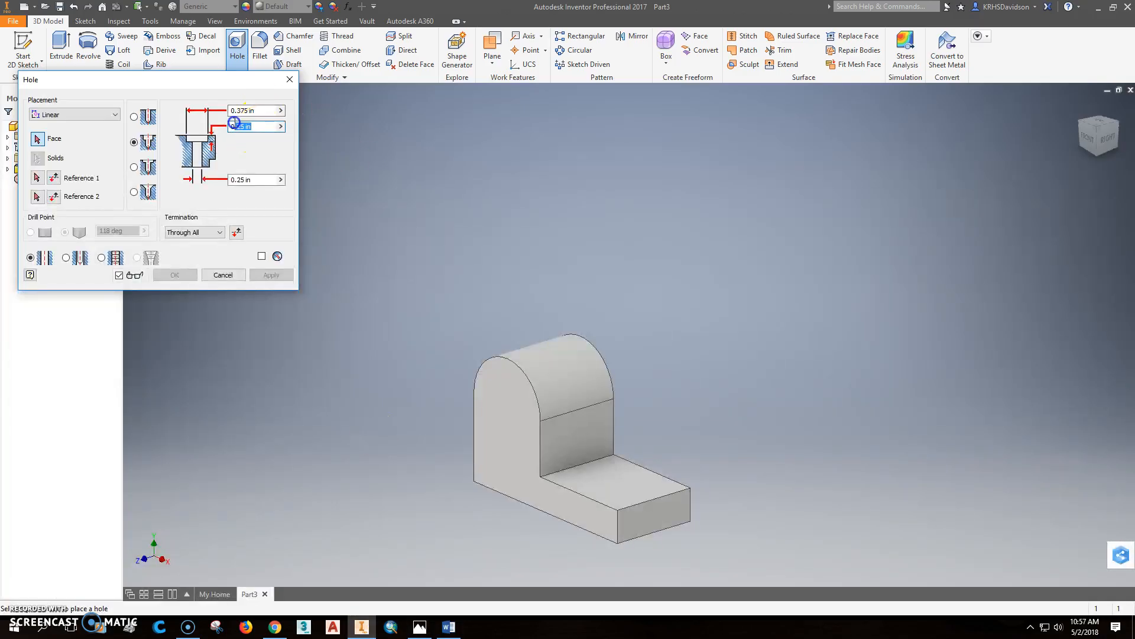
text(.5)
click(256, 180)
text(1.5)
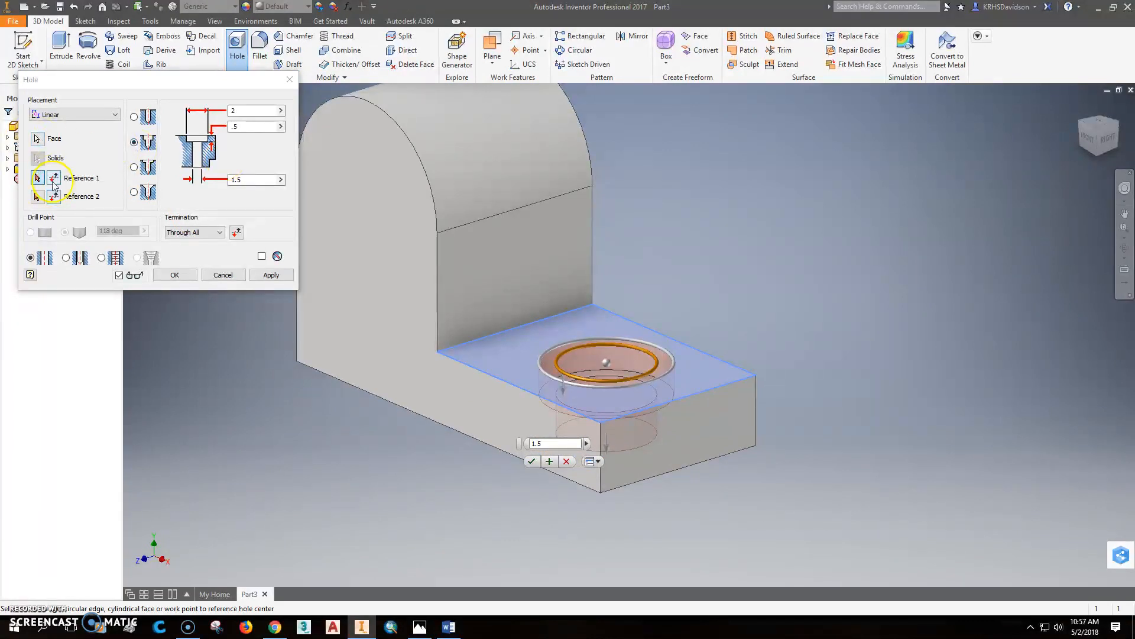
mouse_move(608, 323)
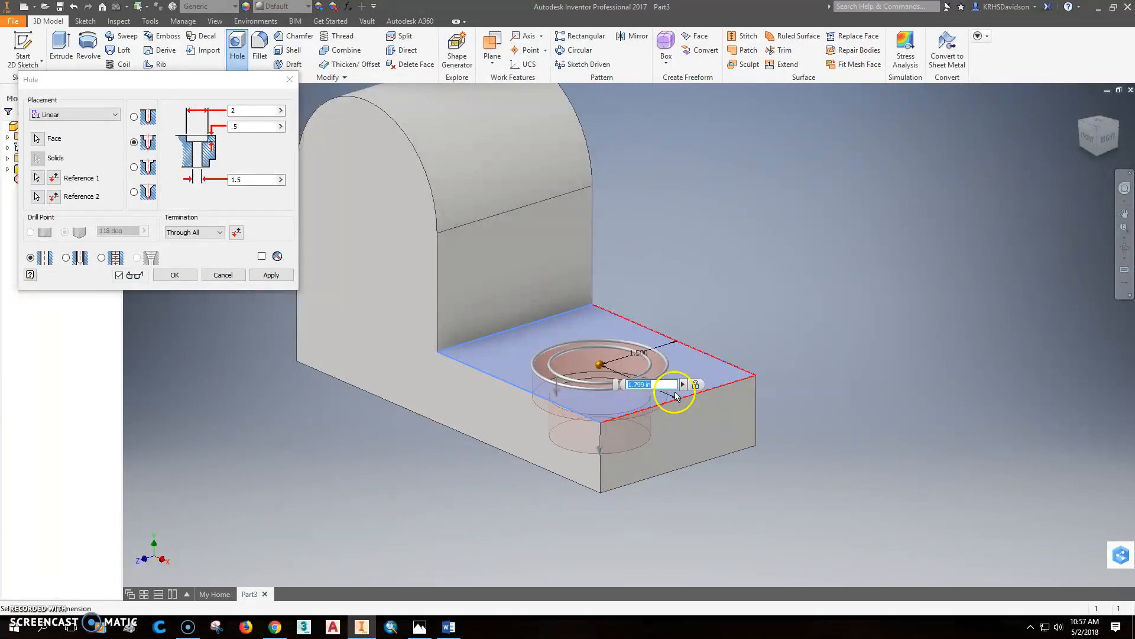
click(175, 275)
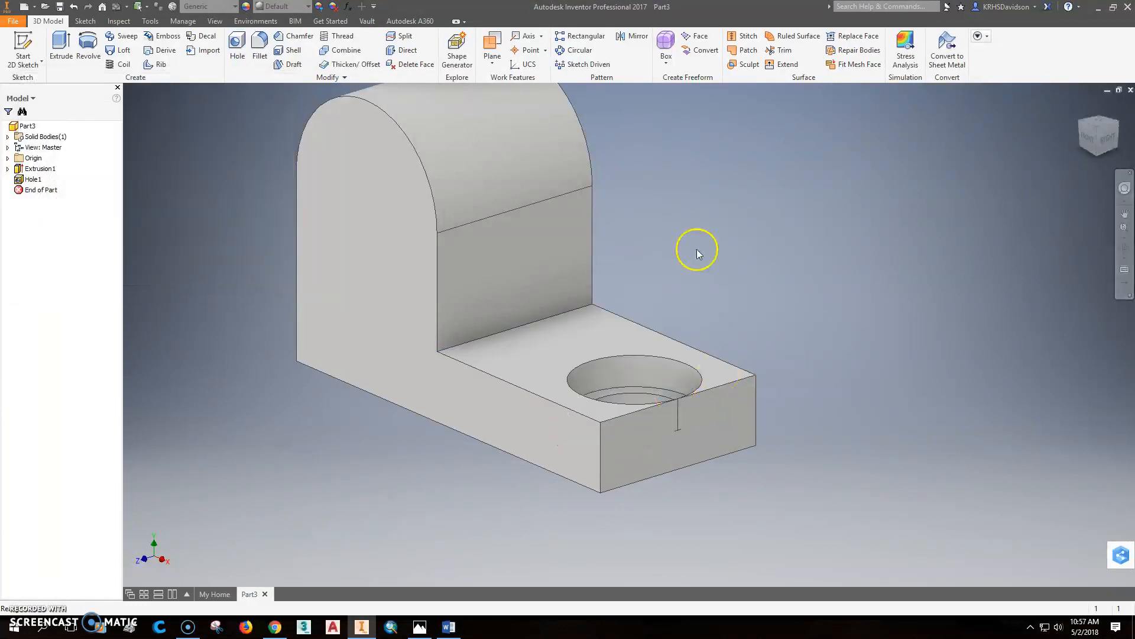
- Reopen Hole1 via Edit Feature and confirm its 2 / 0.5 / 1.5 counterbore settings
right_click(33, 179)
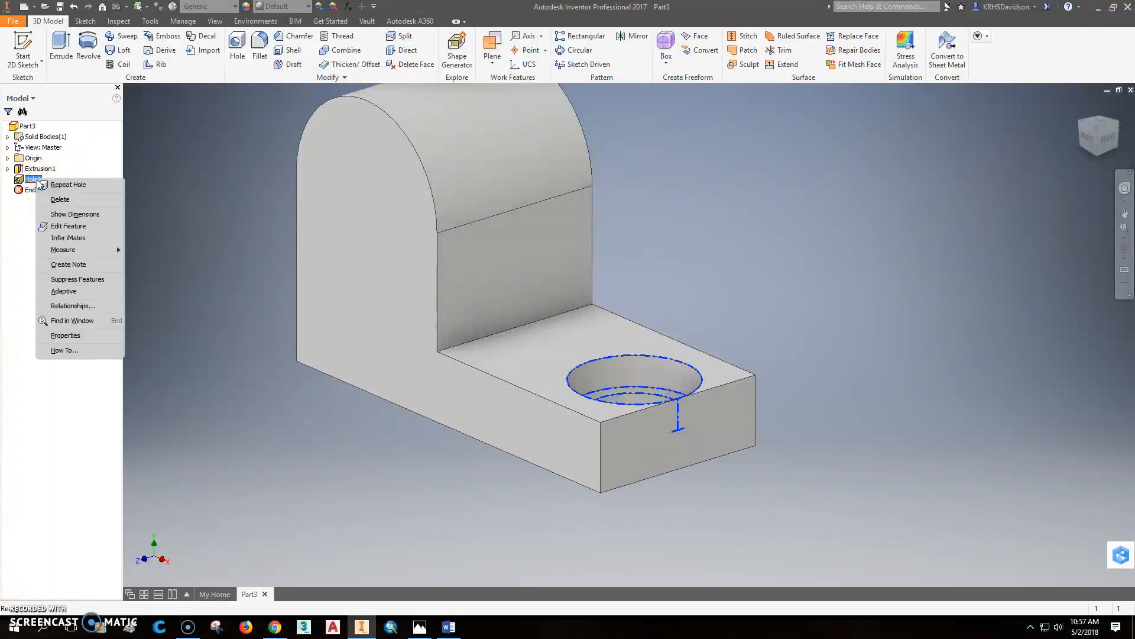
mouse_move(68, 226)
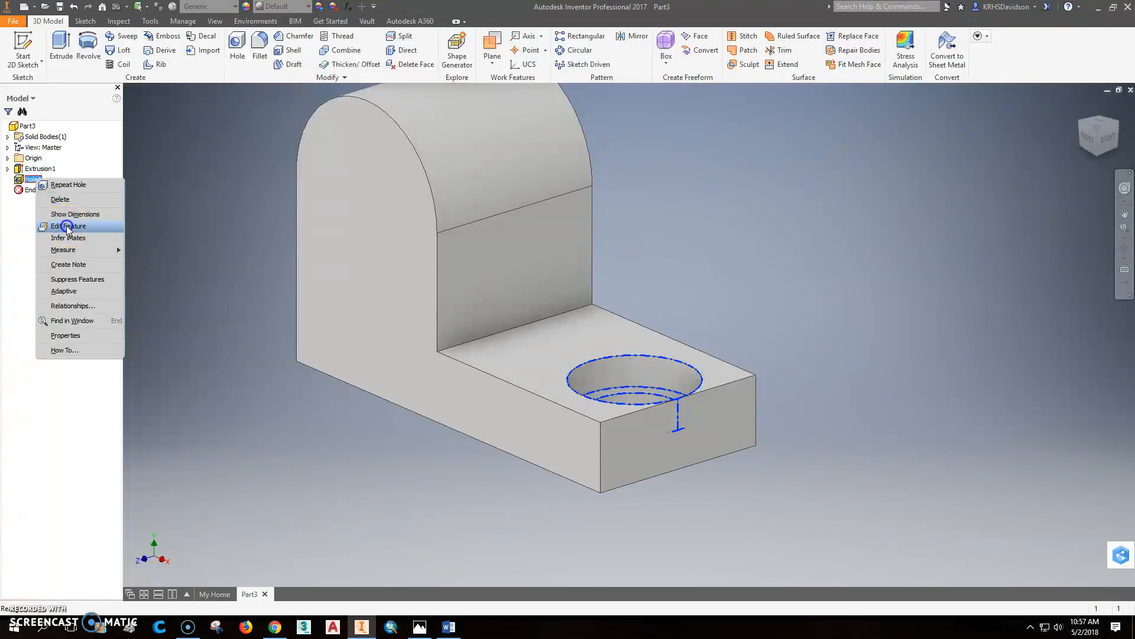
click(67, 225)
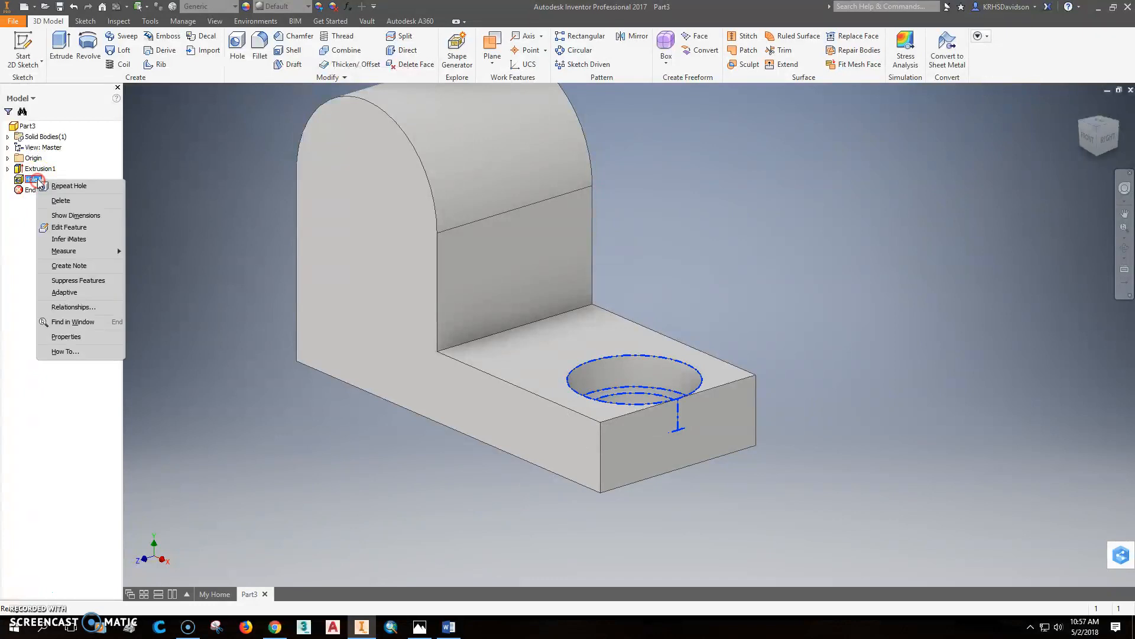
click(68, 227)
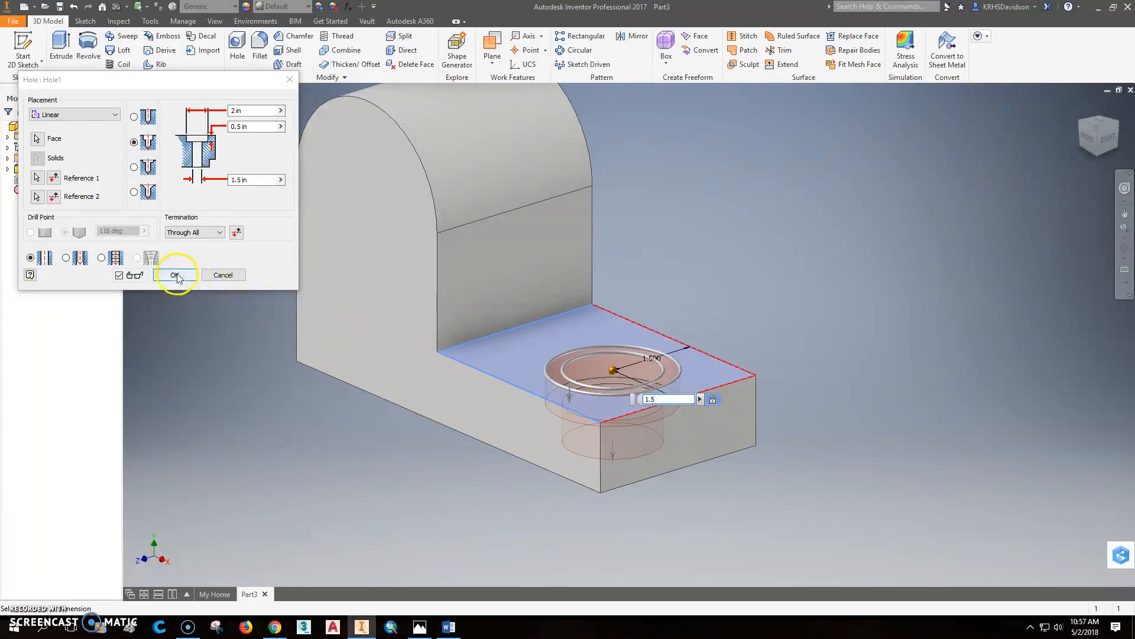
click(174, 274)
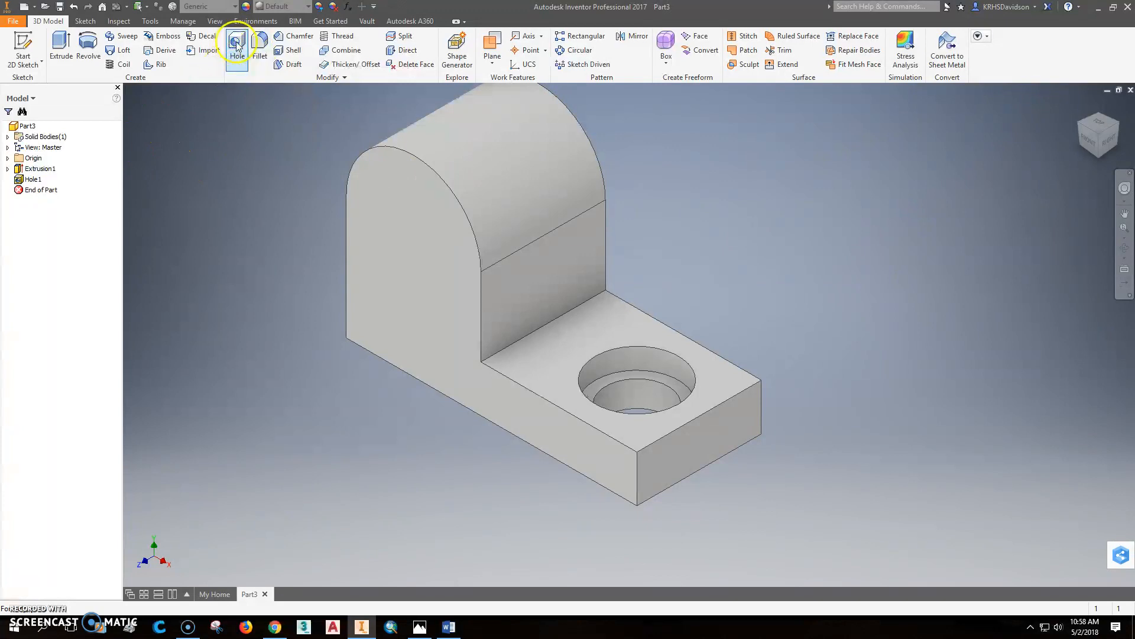
- Add Hole2 concentric with the upright's rounded top edge
click(237, 43)
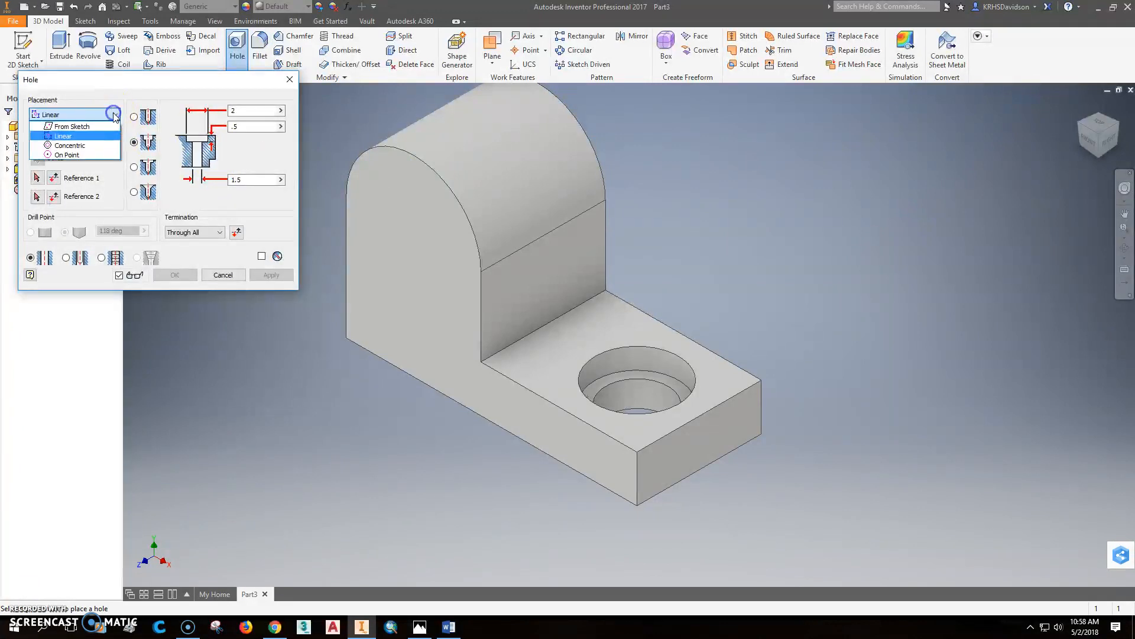
click(68, 145)
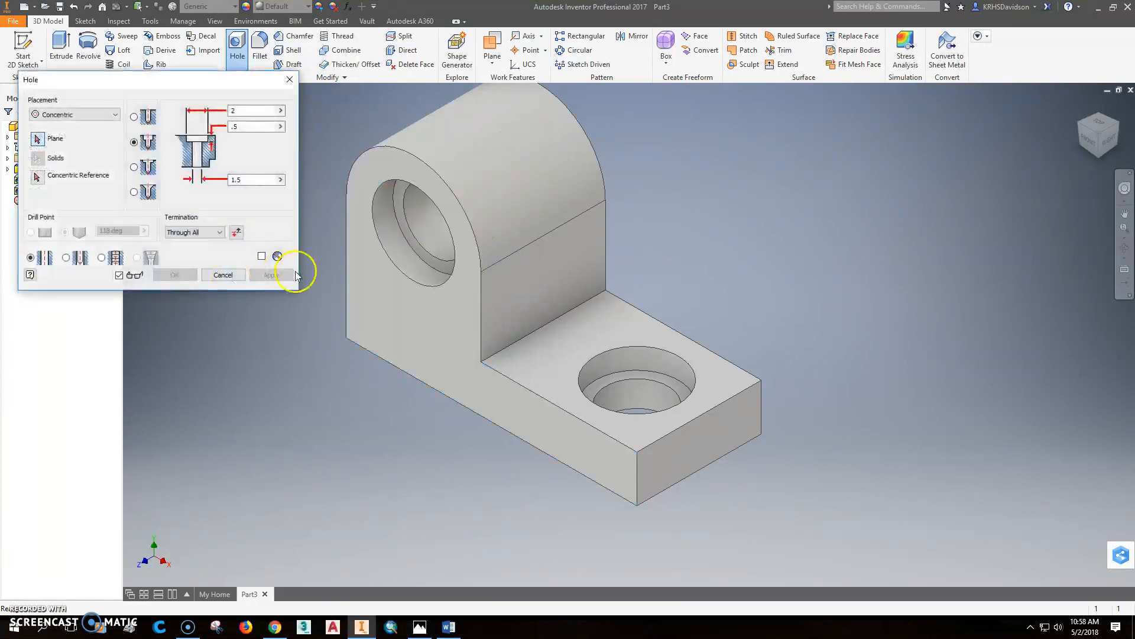
click(174, 275)
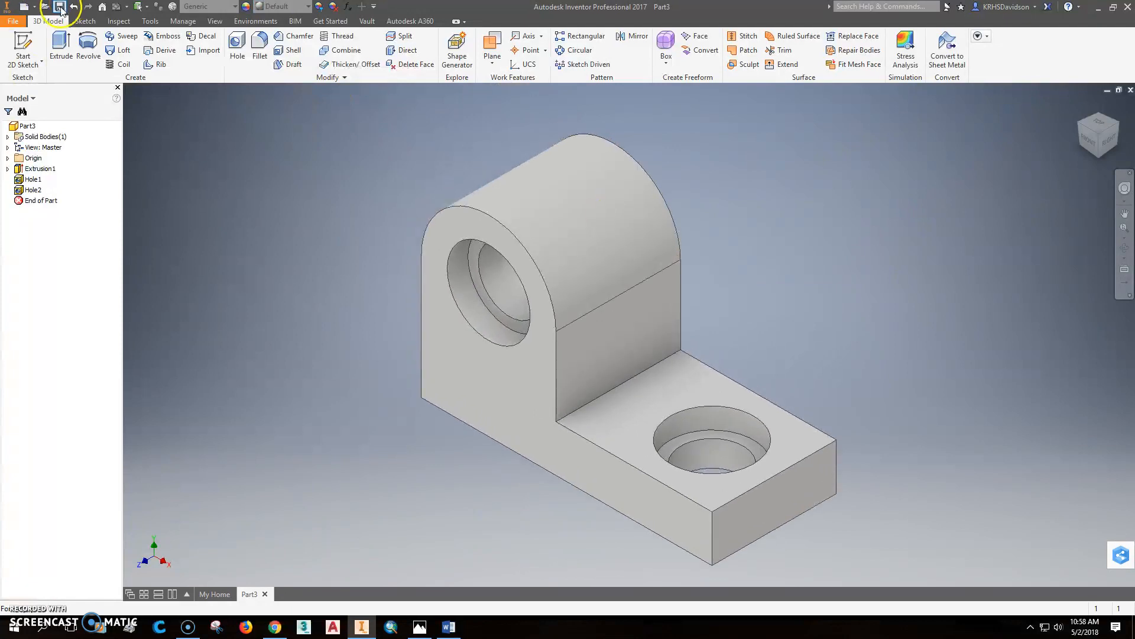
- Save the part as '210-6-53 Shaft Support'
click(45, 7)
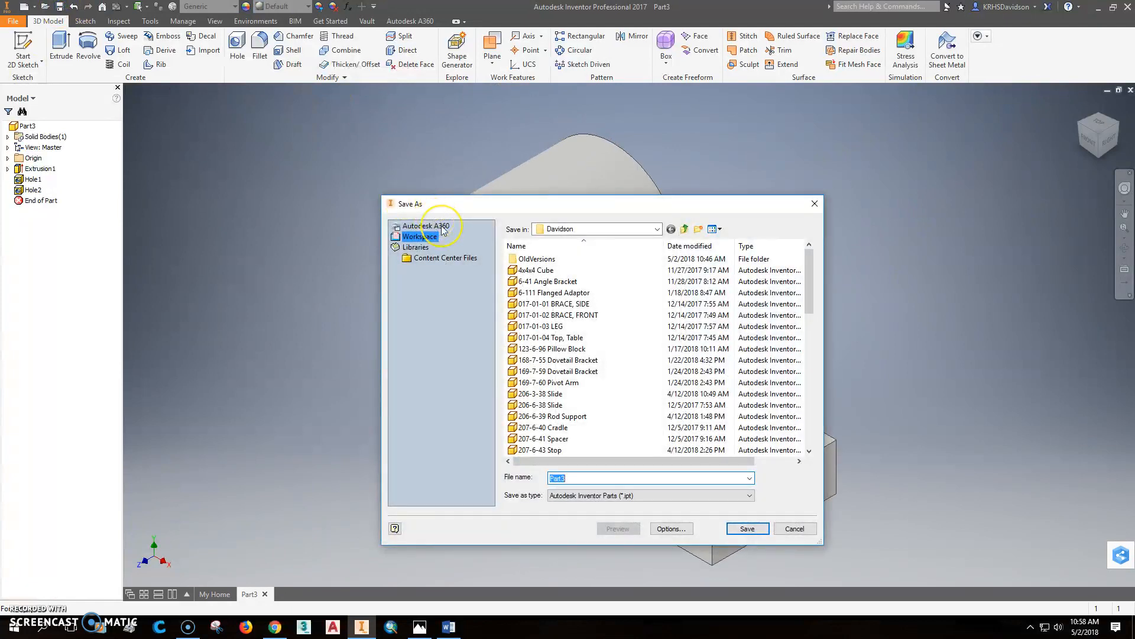
text(210-6-53)
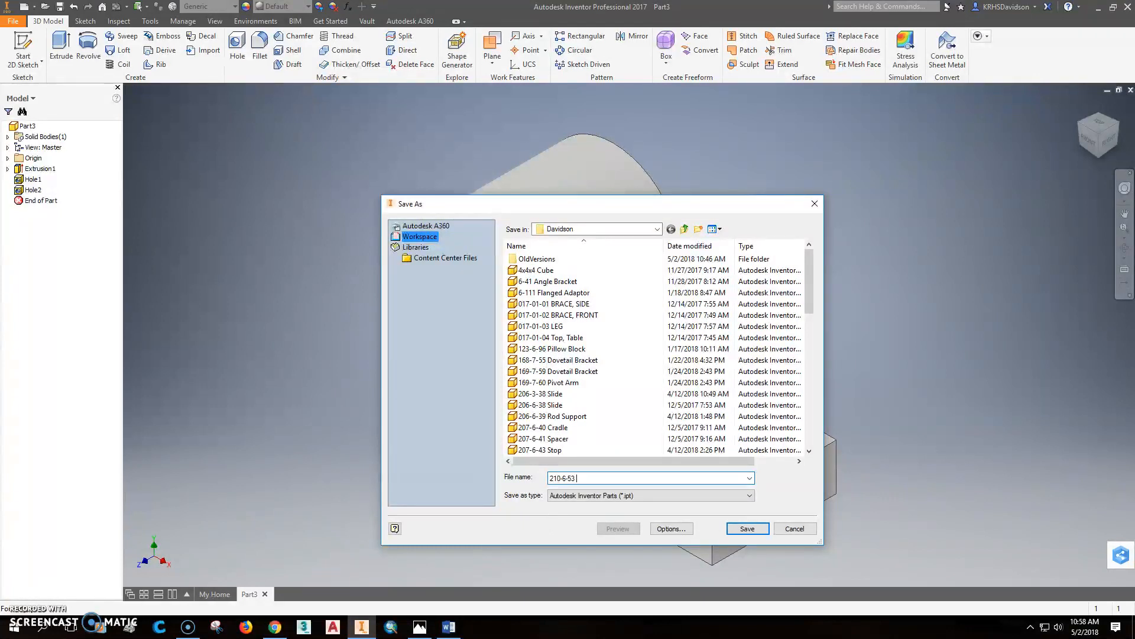
text(Shaft Support)
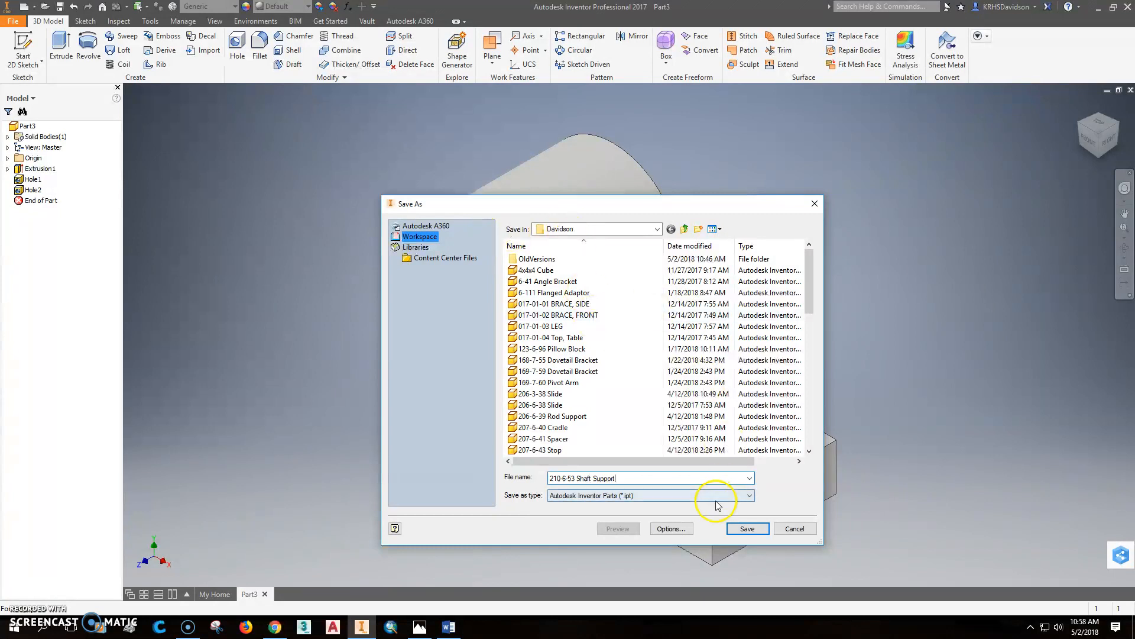
click(746, 528)
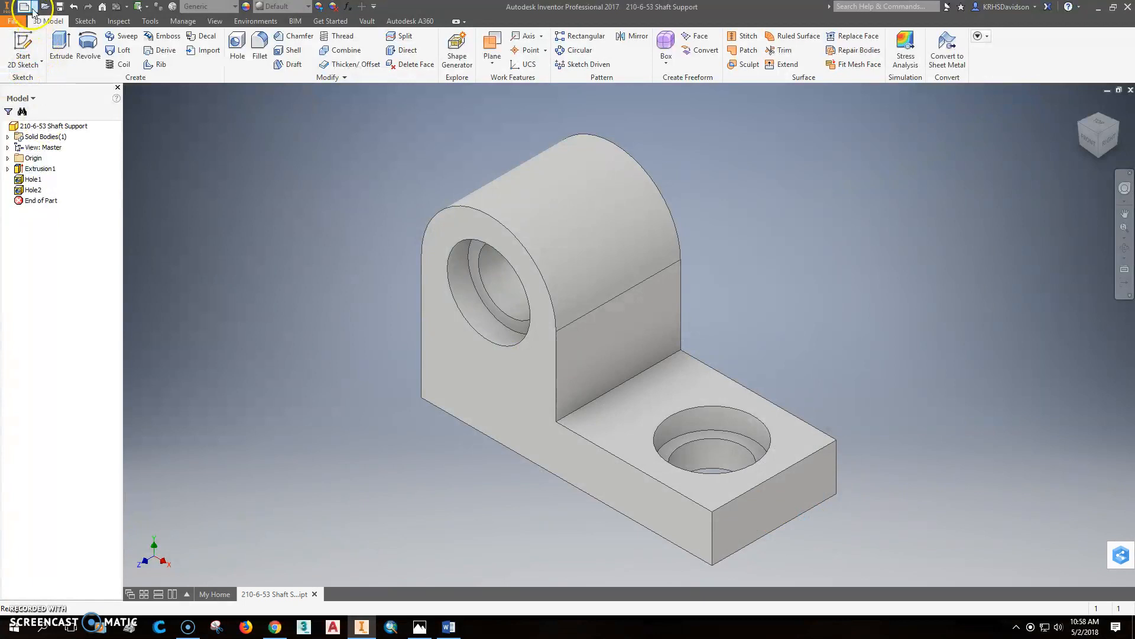
- Create a new ANSI (in) drawing and edit Sheet:1's size settings
click(22, 7)
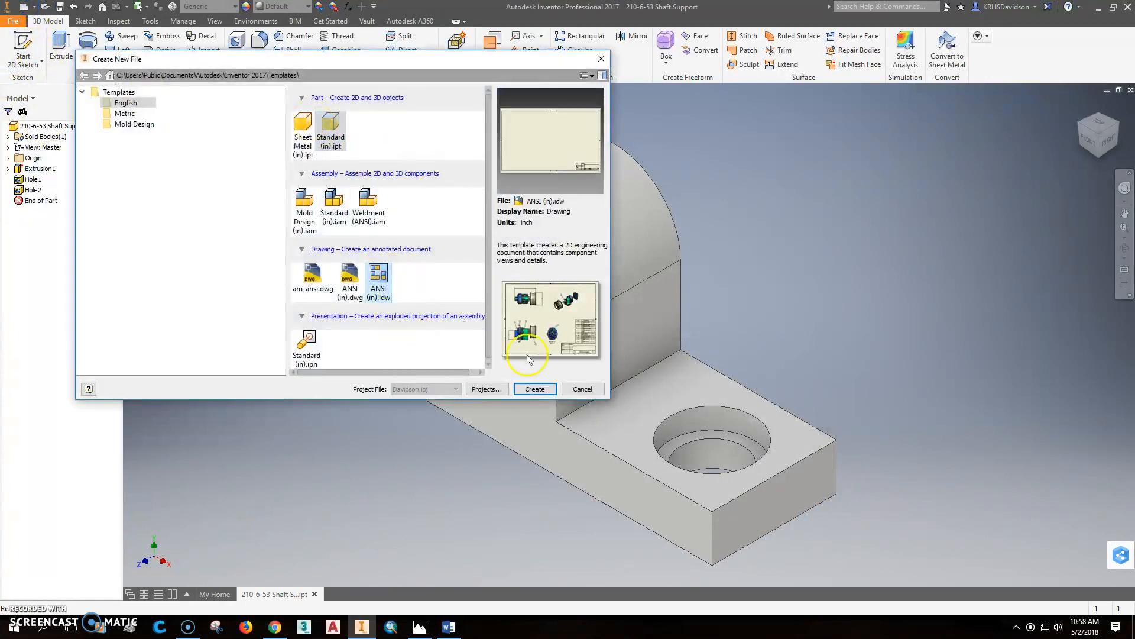
click(534, 389)
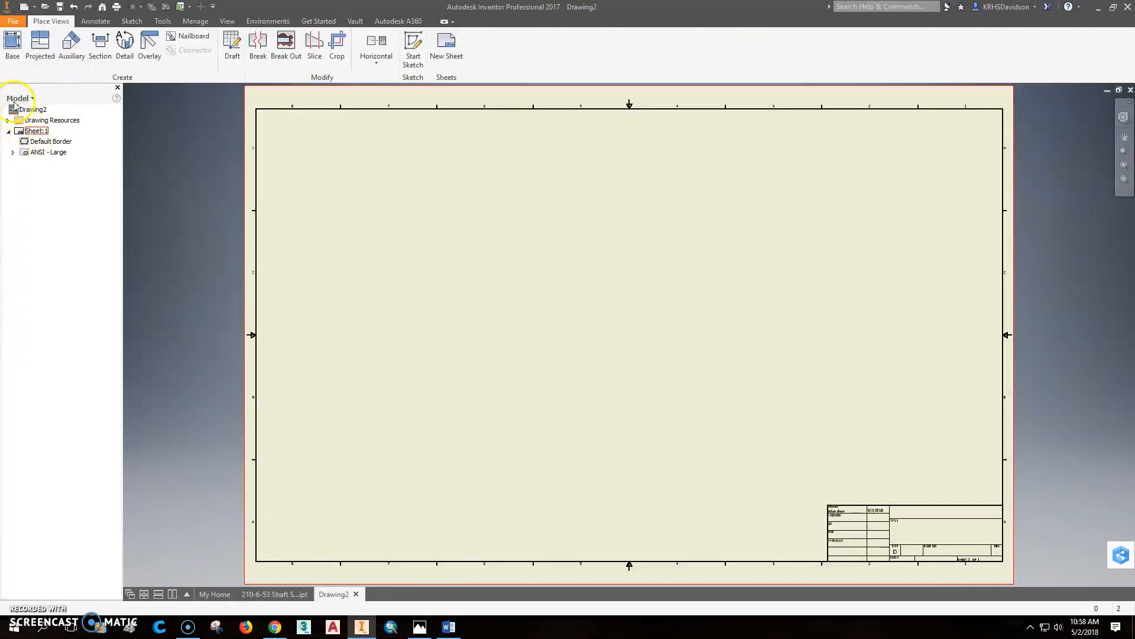
right_click(36, 130)
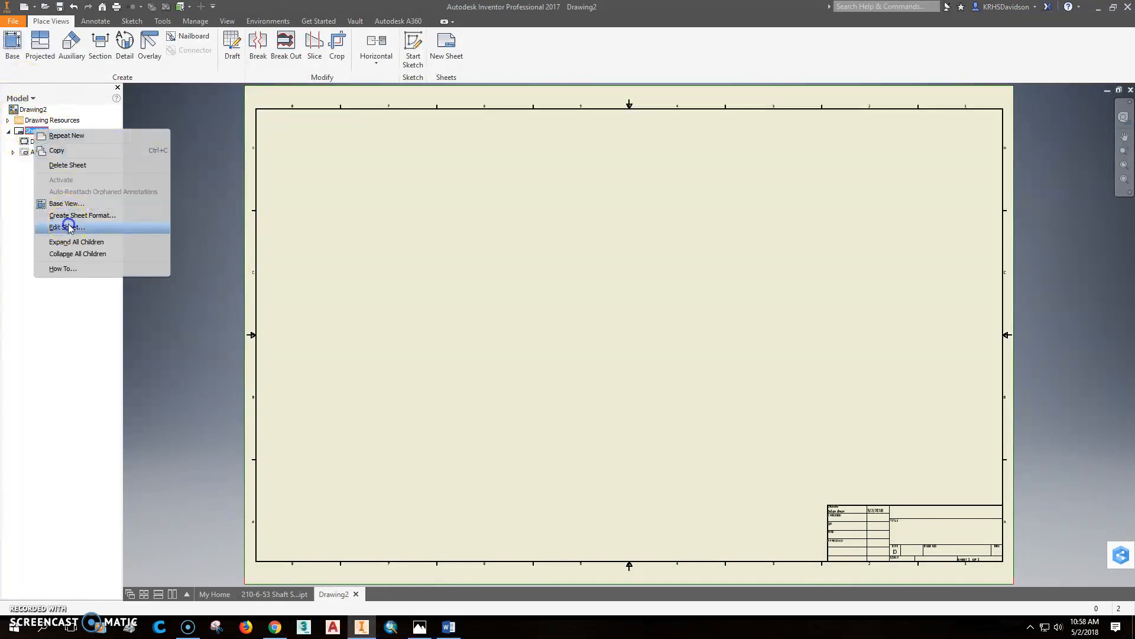
click(60, 226)
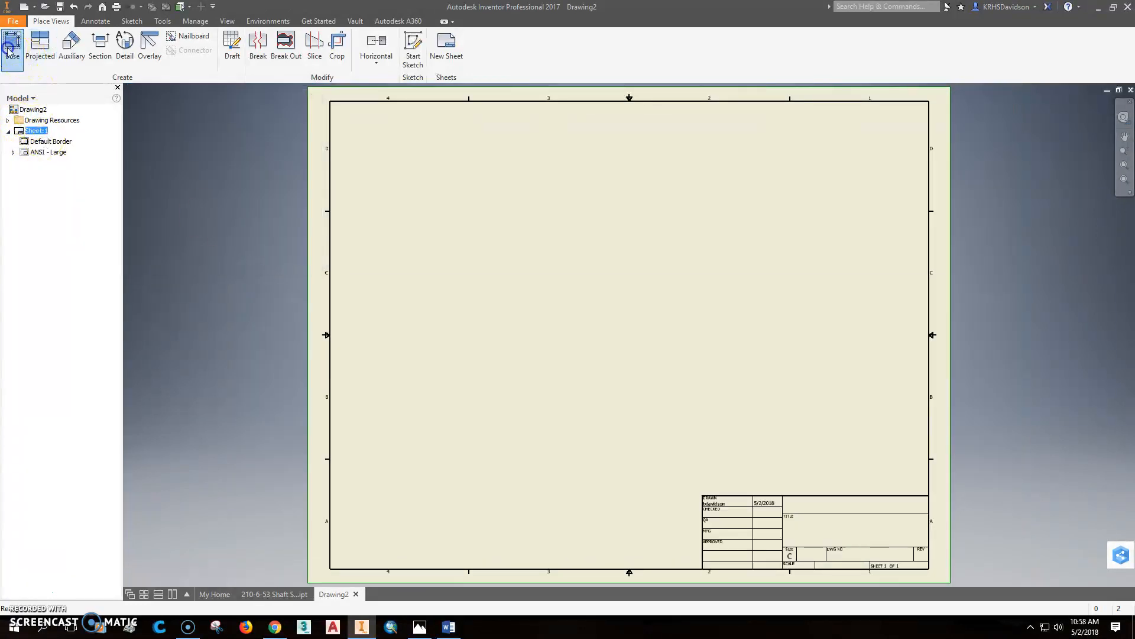
- Place front, top, side and a reduced-scale isometric view of the shaft support
click(11, 47)
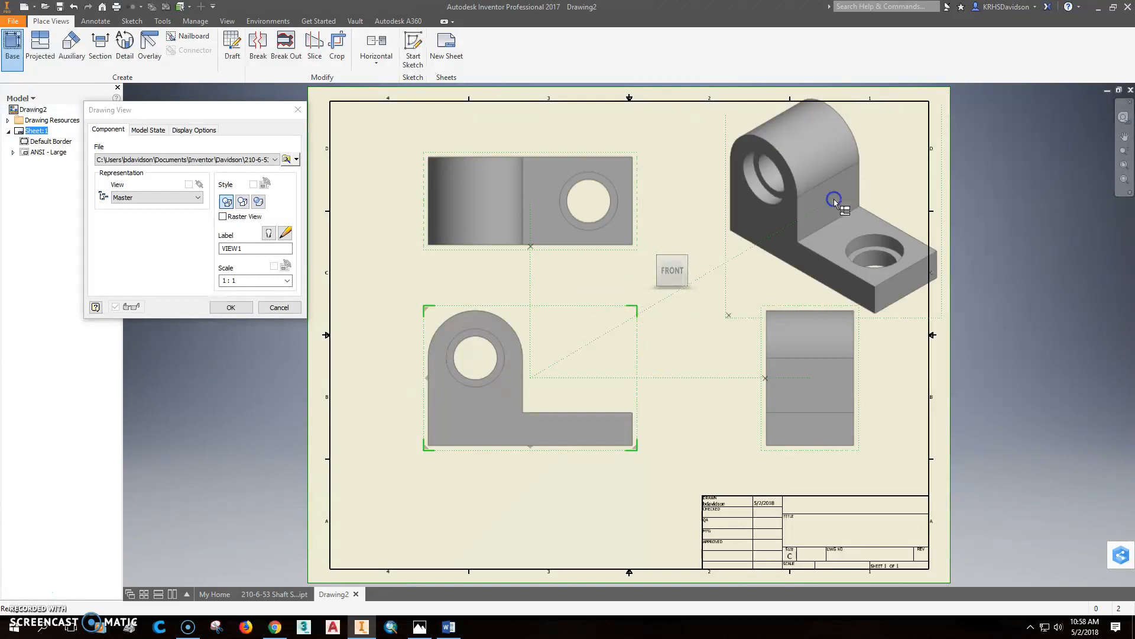
click(230, 307)
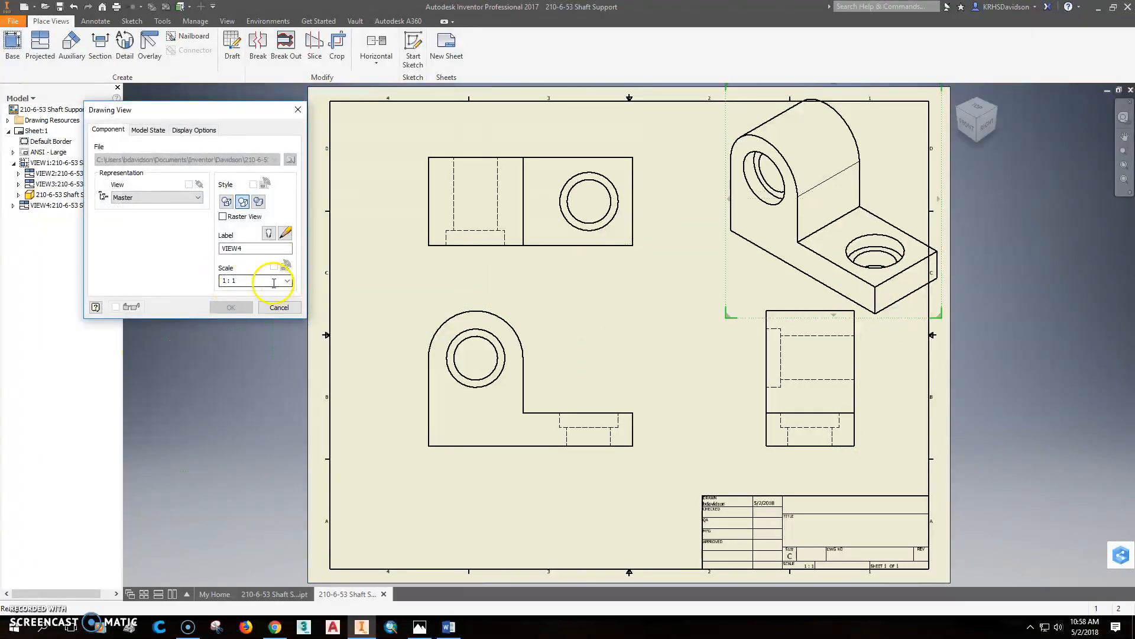
click(287, 281)
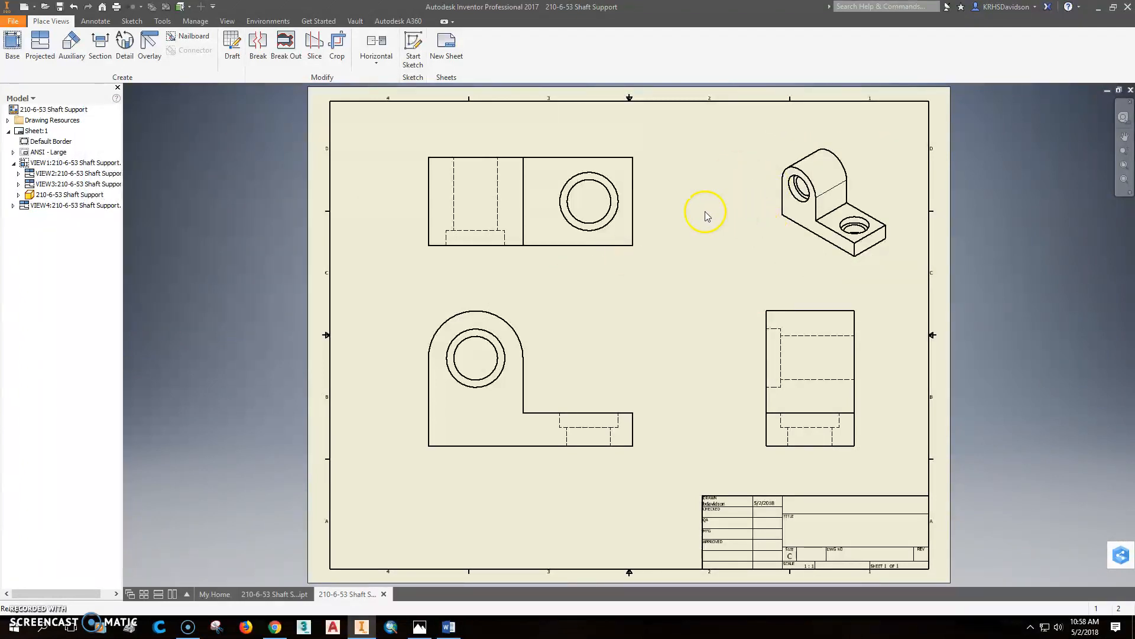
click(94, 20)
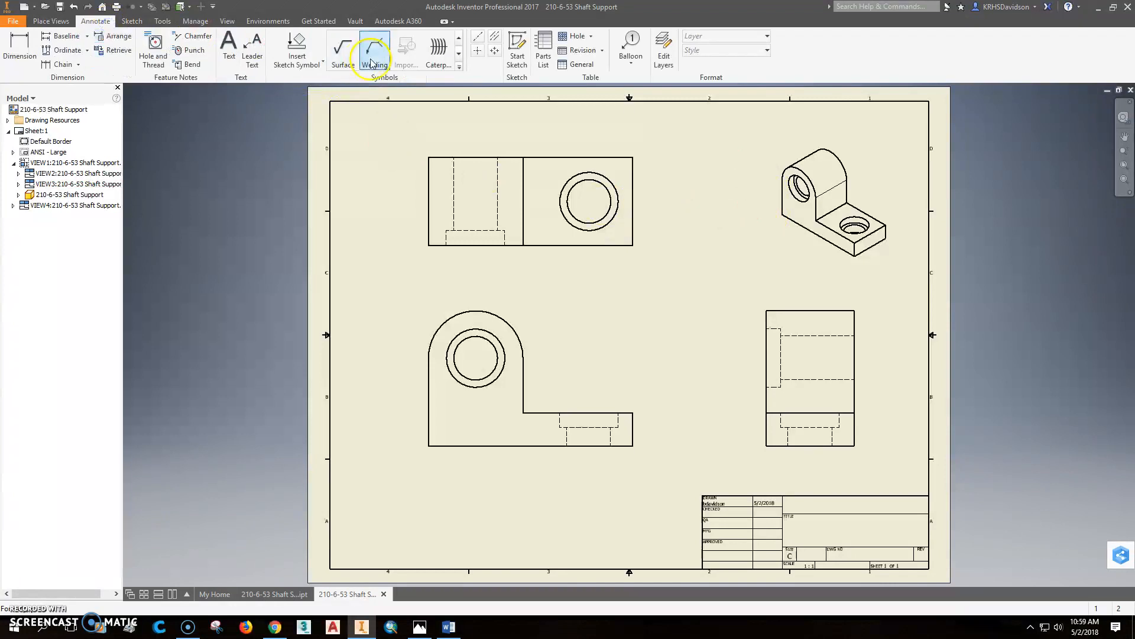
- Add center marks and centerlines to the holes in the orthographic views
click(374, 49)
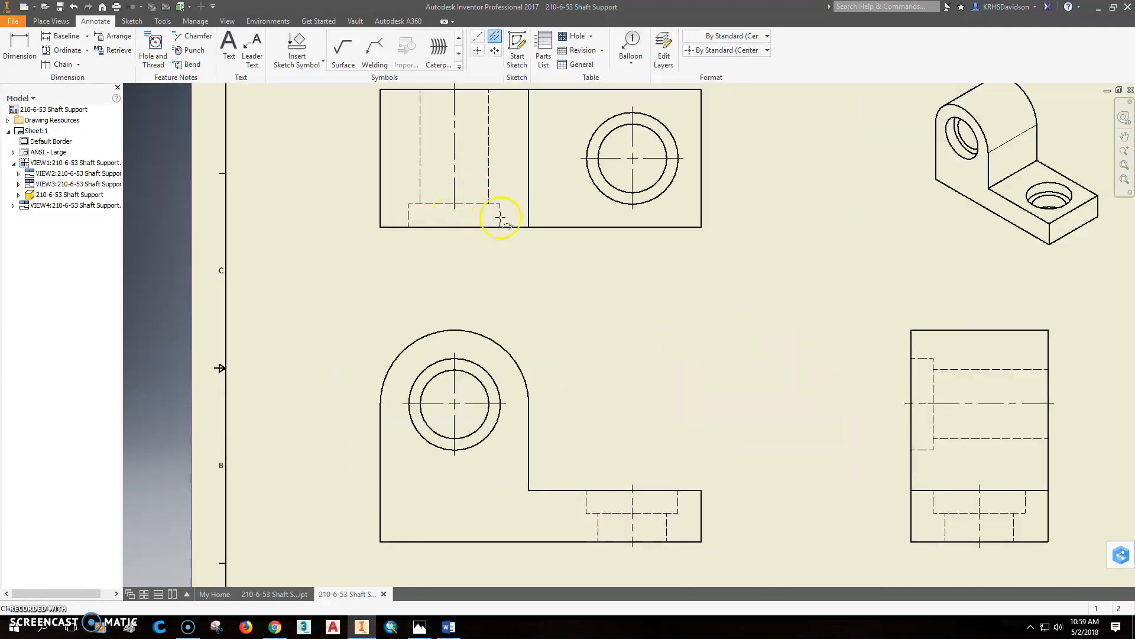
mouse_move(427, 219)
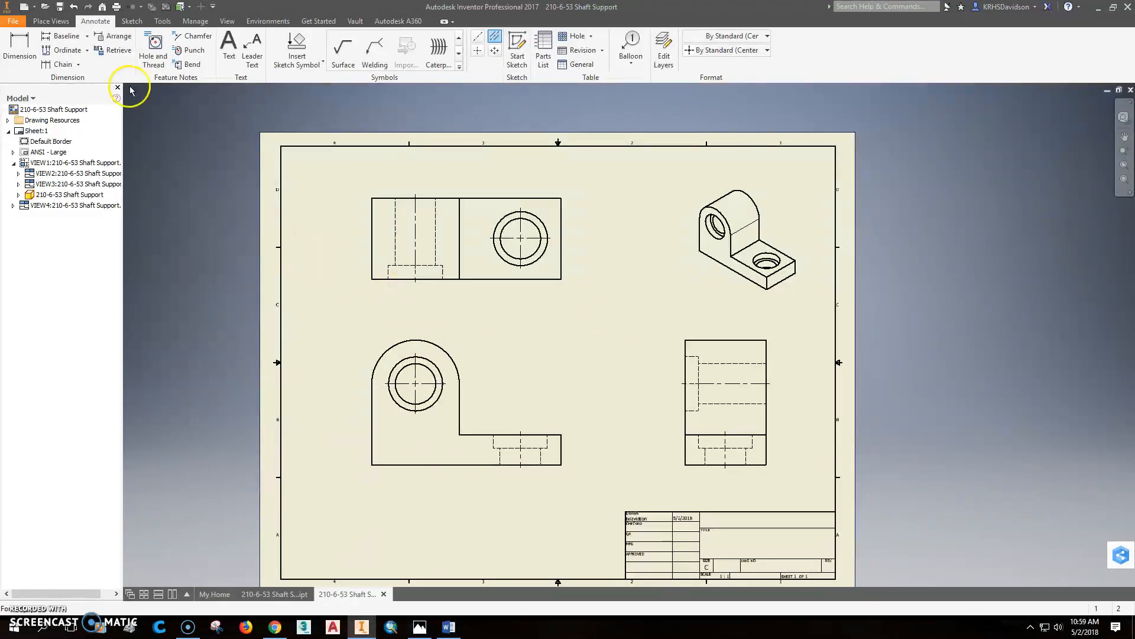
- Dimension the front view with the 3.00 height, 7.00 width and base thickness
click(19, 49)
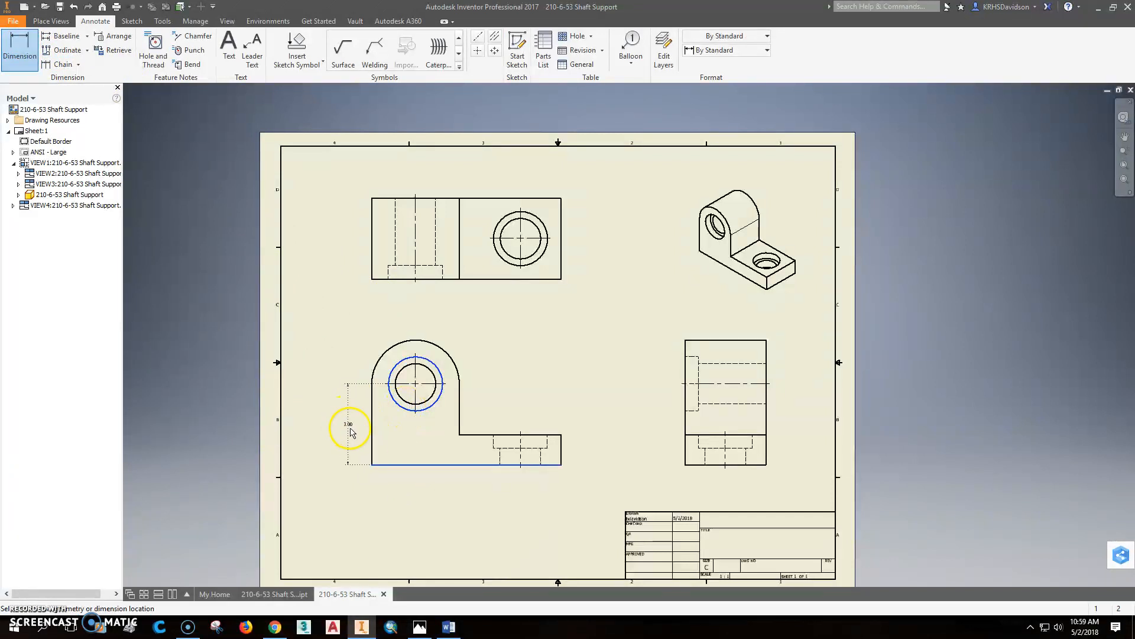
click(351, 427)
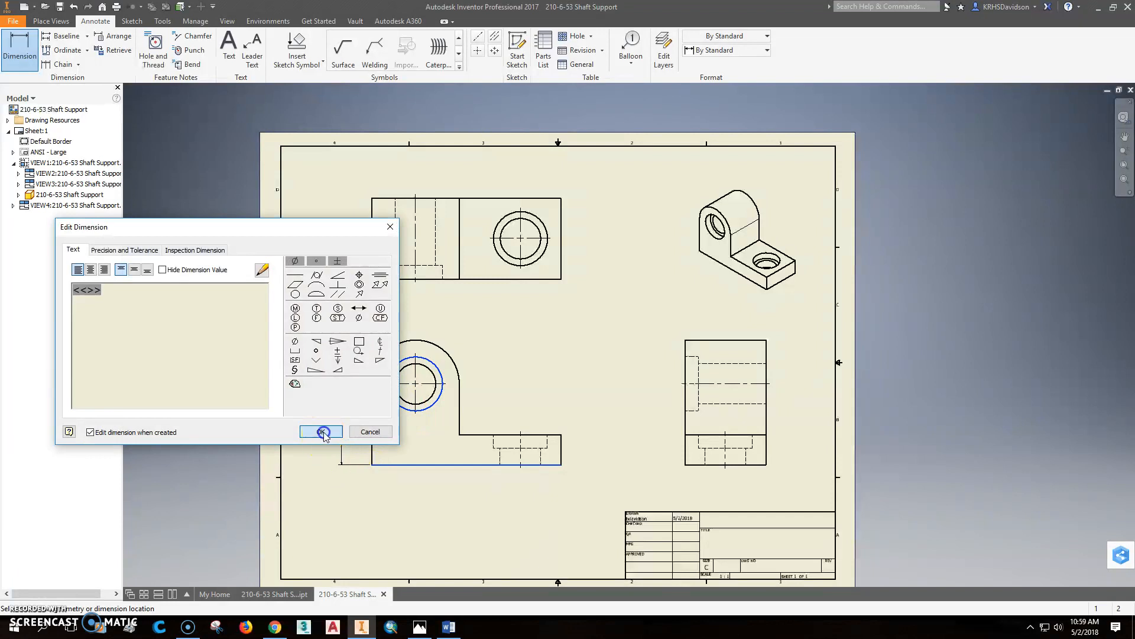
click(320, 431)
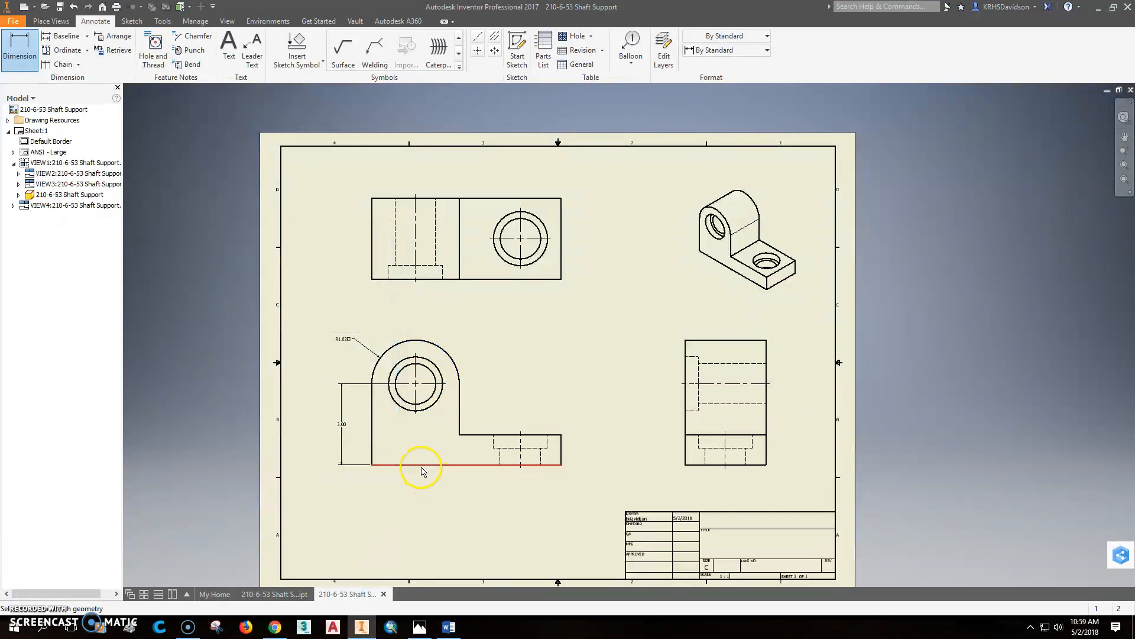
click(461, 499)
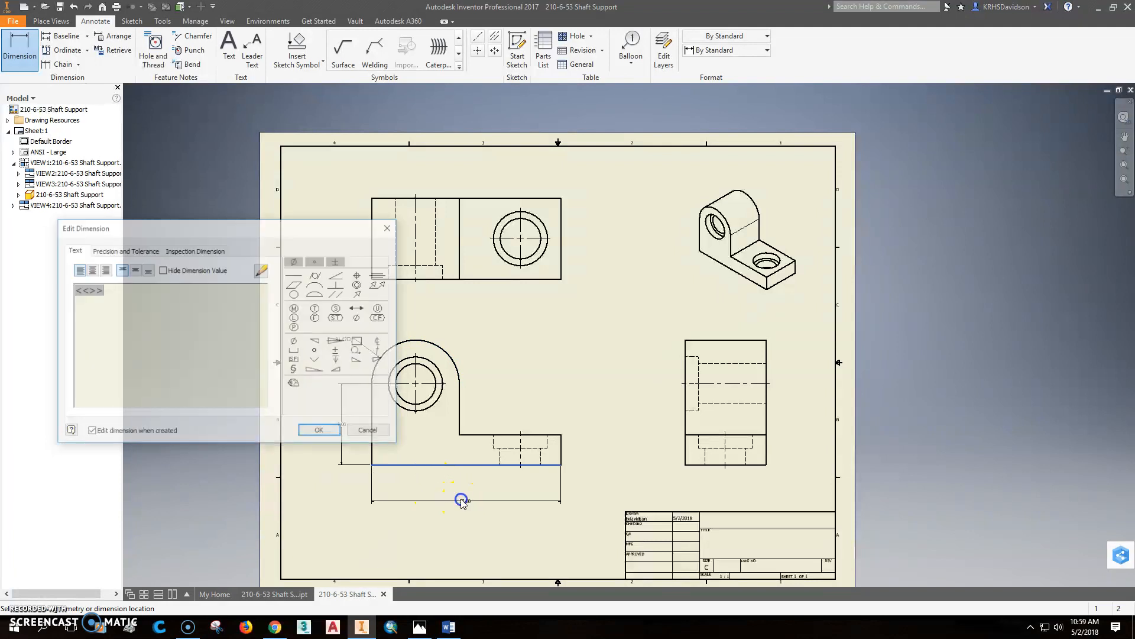
click(318, 429)
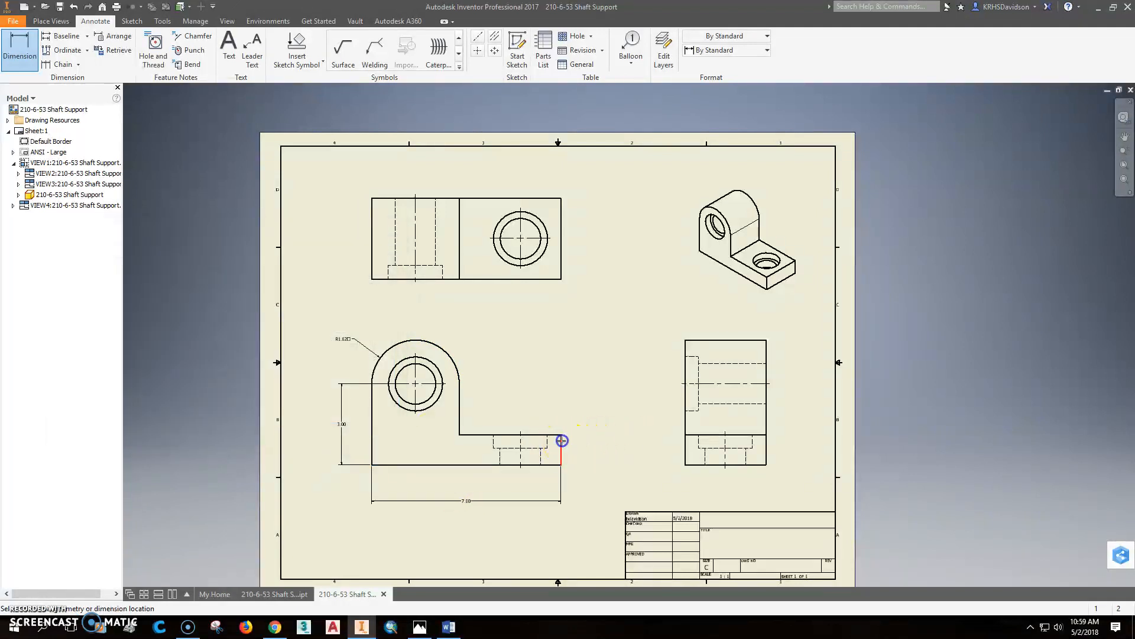
click(561, 440)
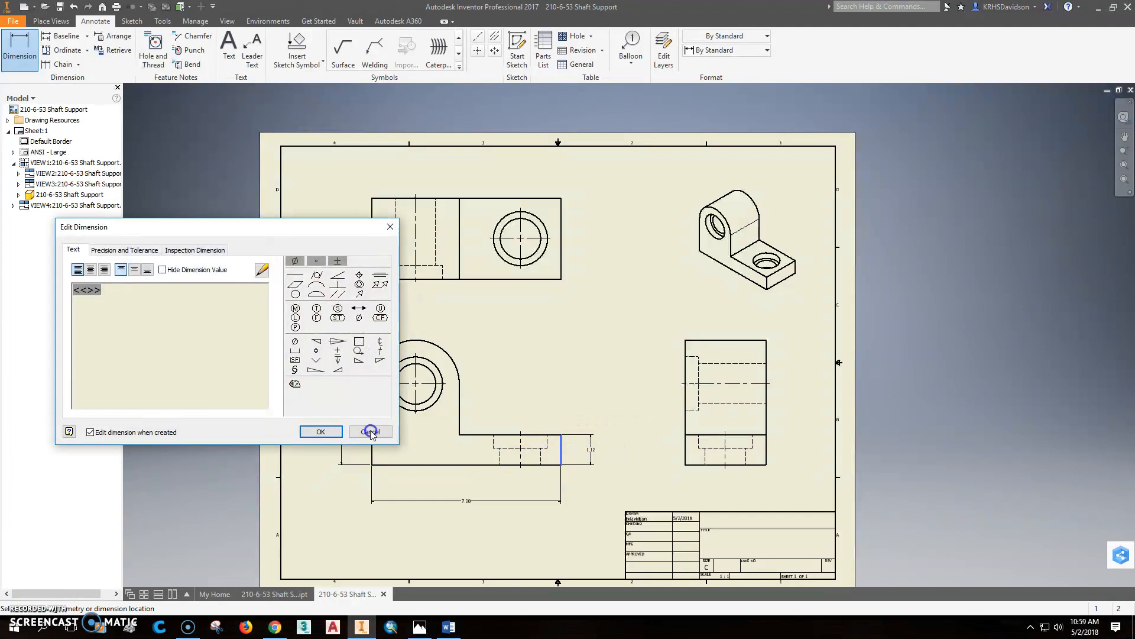
click(370, 432)
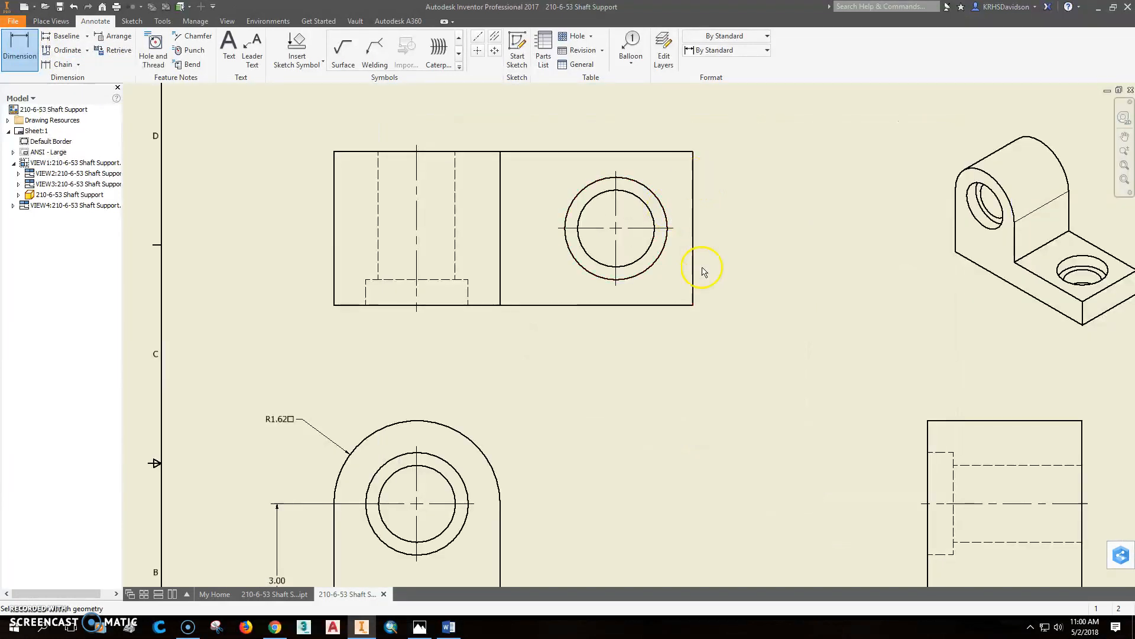
- Add the top view's horizontal and vertical 1.50 dimensions, the side view's 3.00 width, then edit the R1.62 note
click(616, 181)
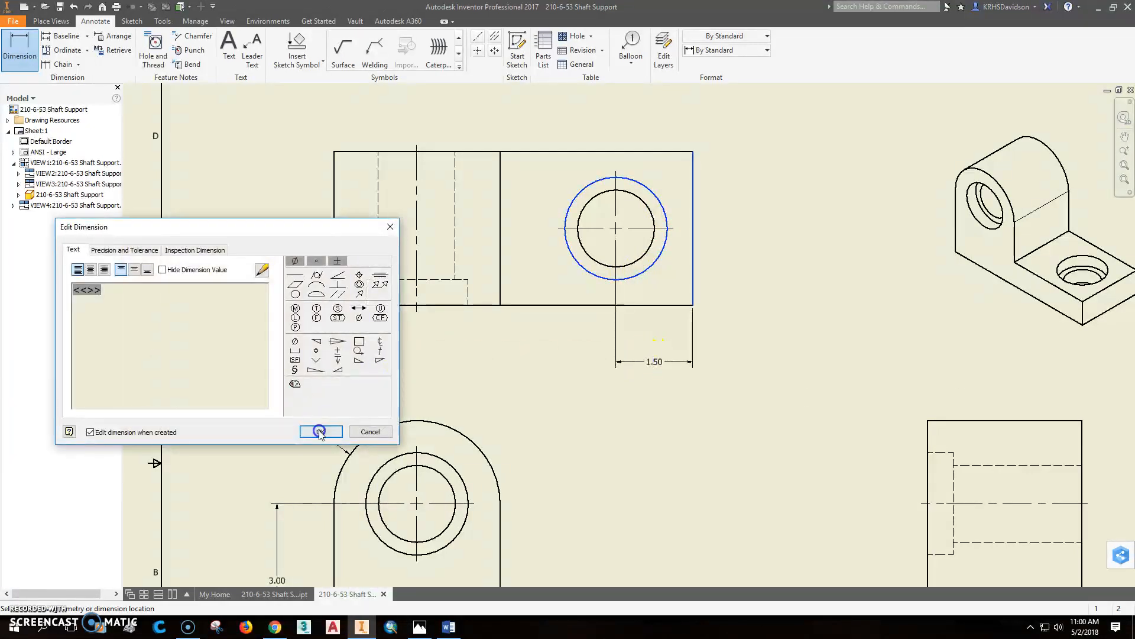
click(319, 431)
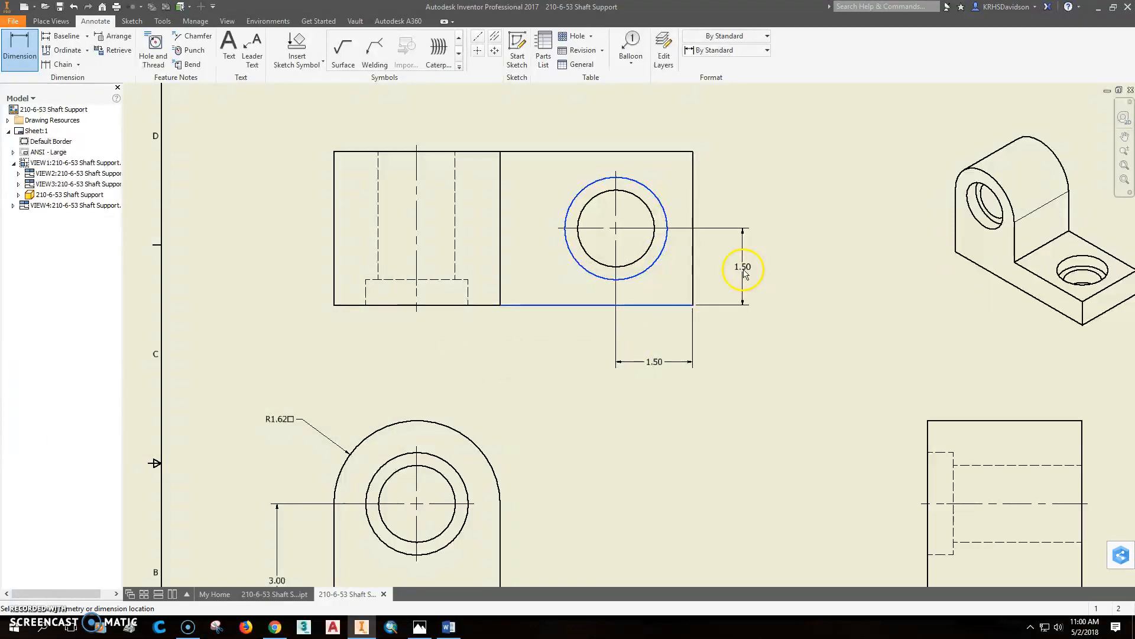
click(742, 268)
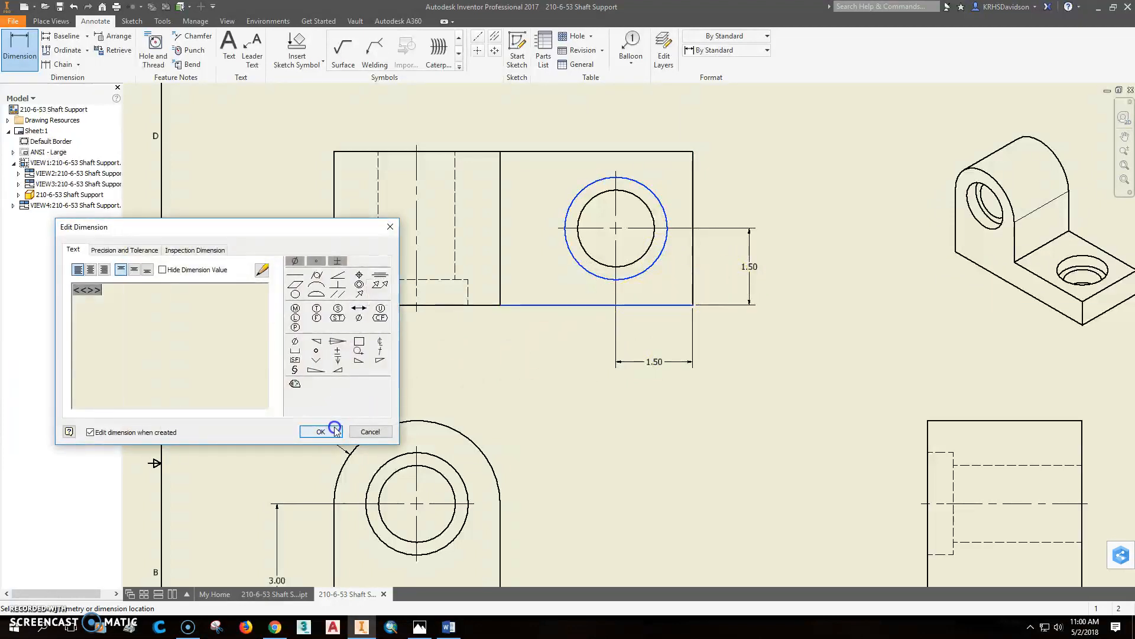
click(321, 431)
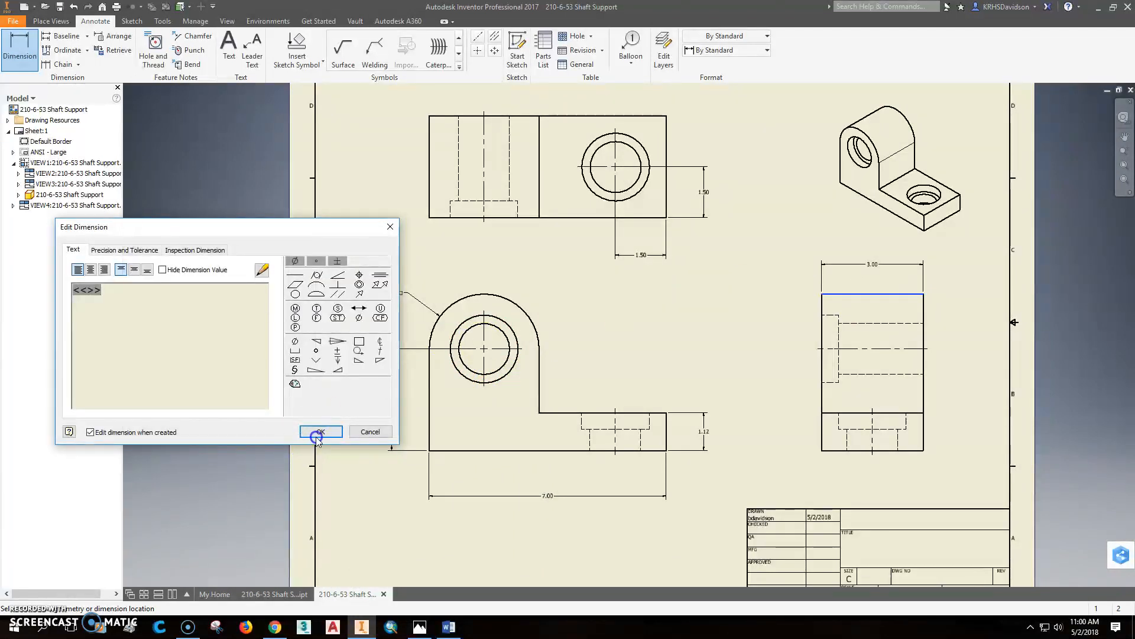
click(320, 432)
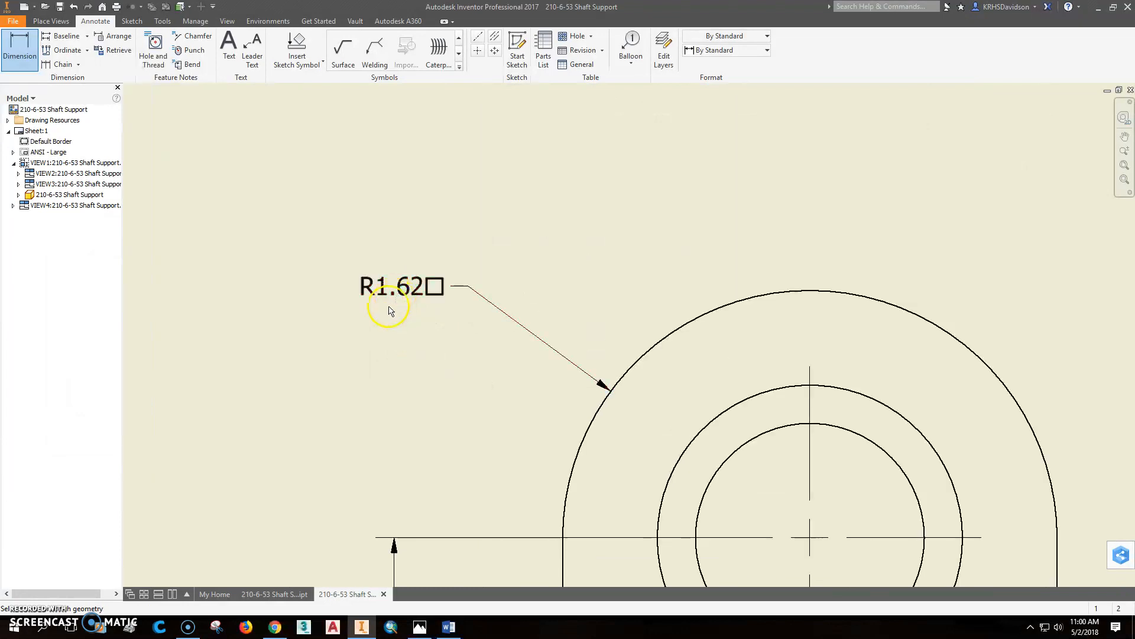
double_click(402, 285)
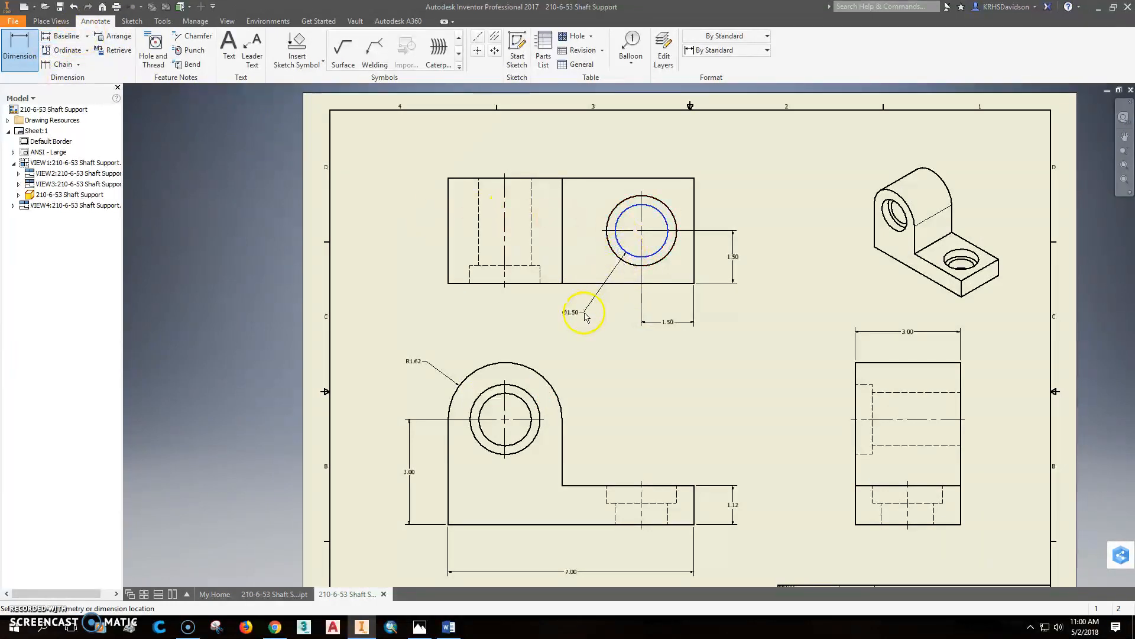
- Place a diameter note on the top-view hole: Ø1.50 THRU, 2.00 counterbore, 0.50 deep, 2 PLACES
click(583, 313)
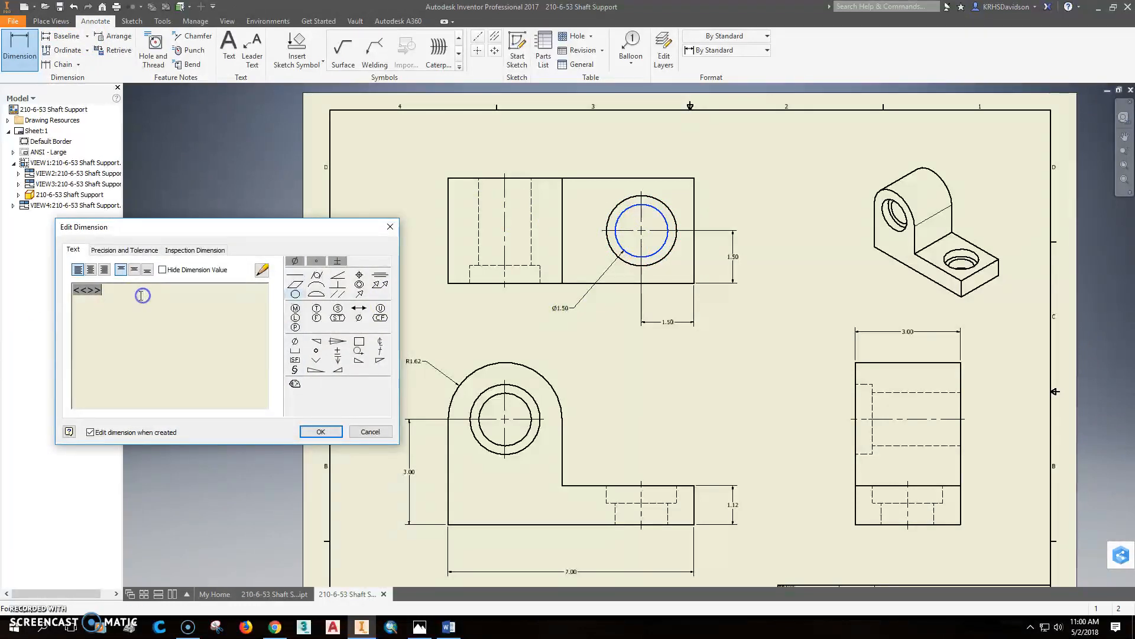
text(thru)
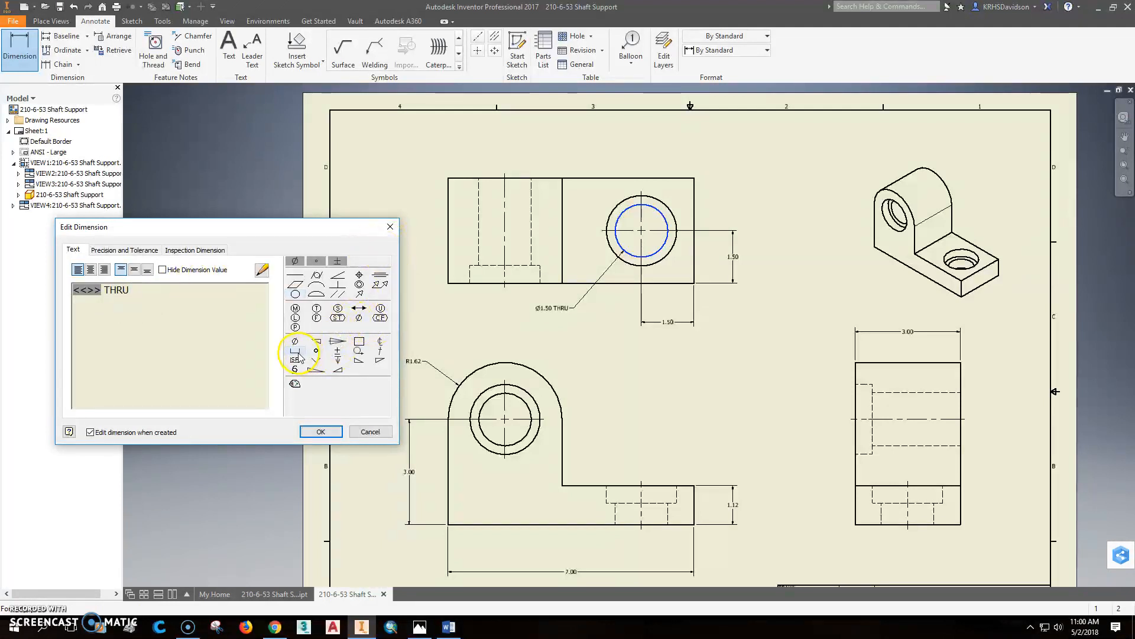
mouse_move(296, 361)
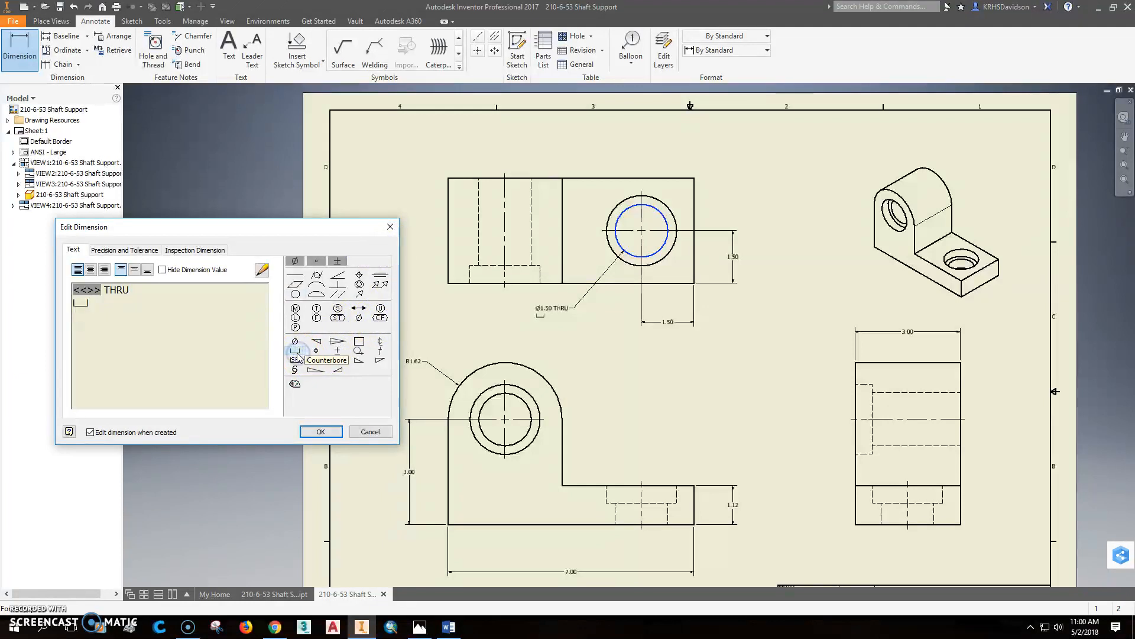
text(2.0)
text(↧0.5)
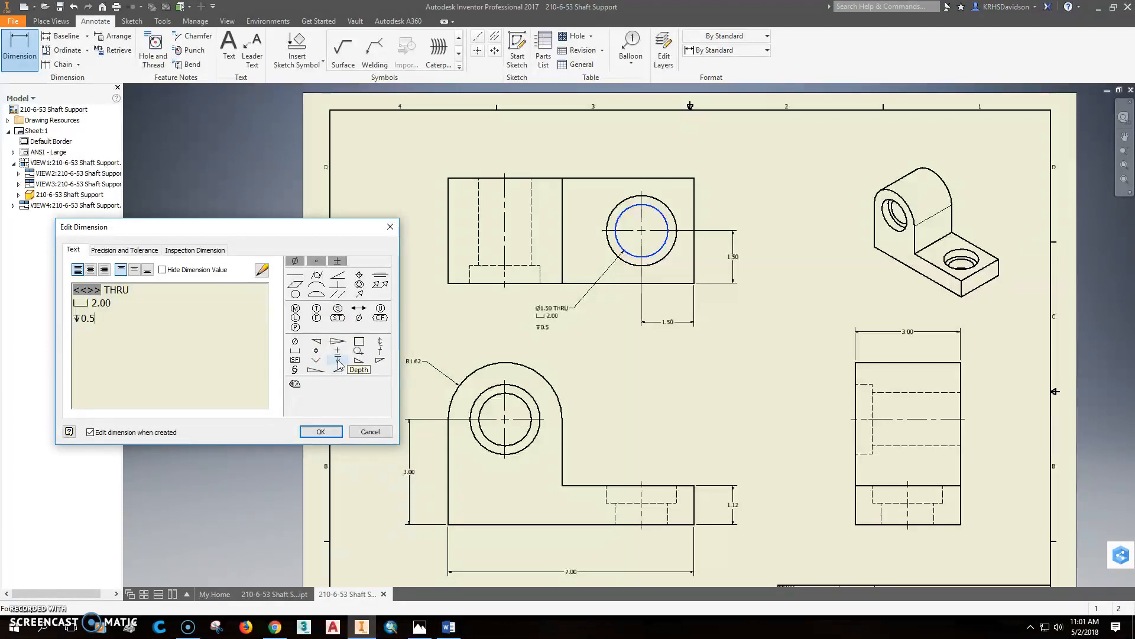
text(0)
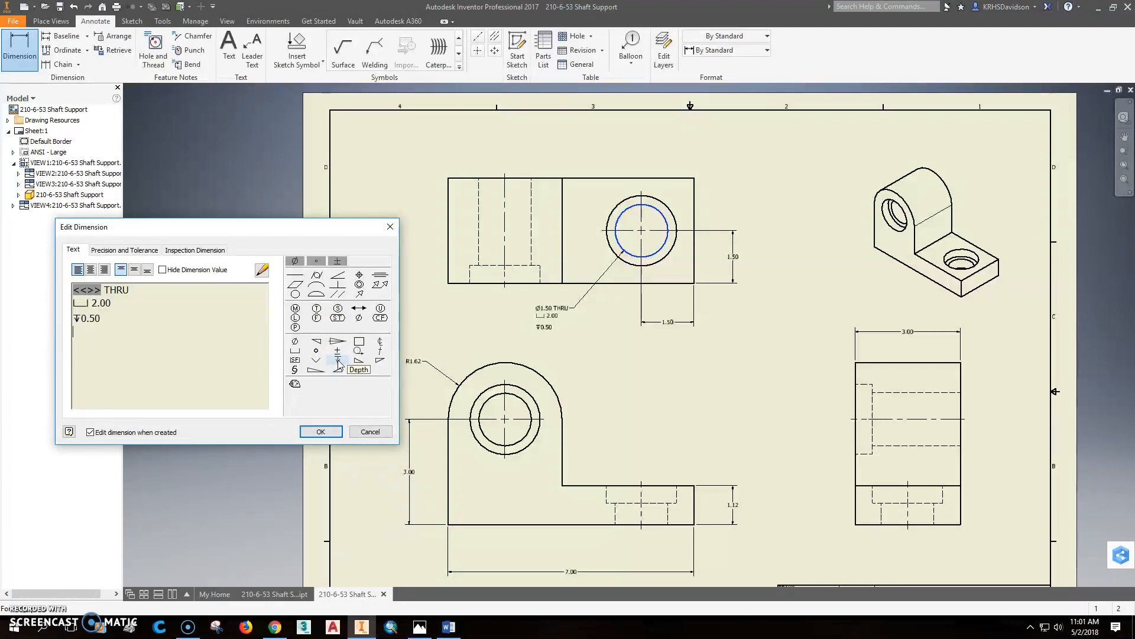
text(2 PLACES)
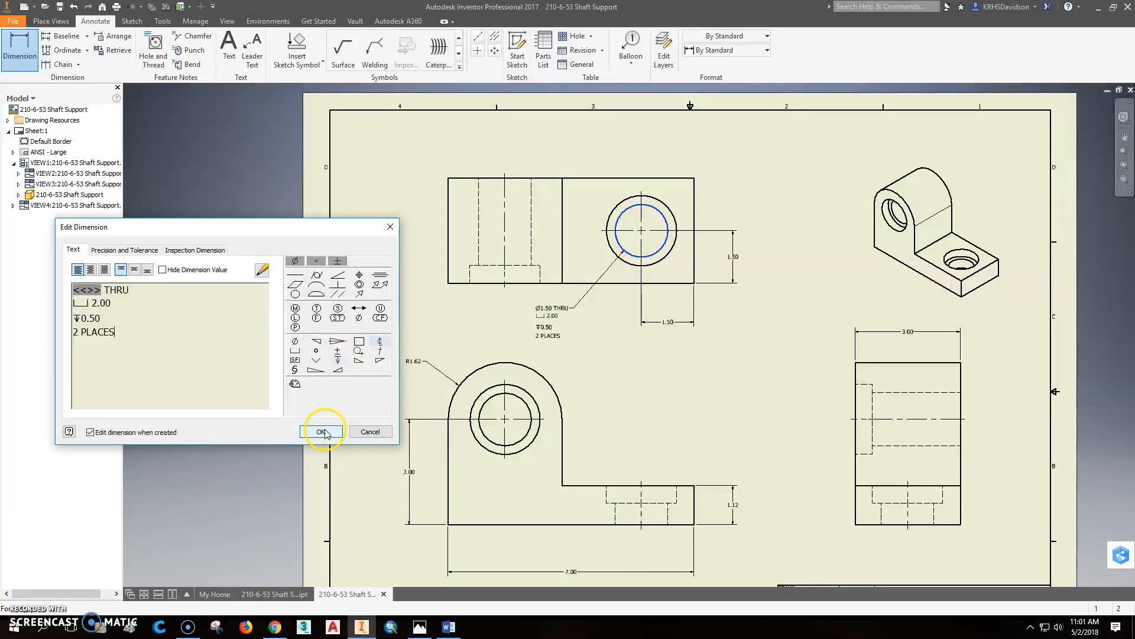
click(322, 432)
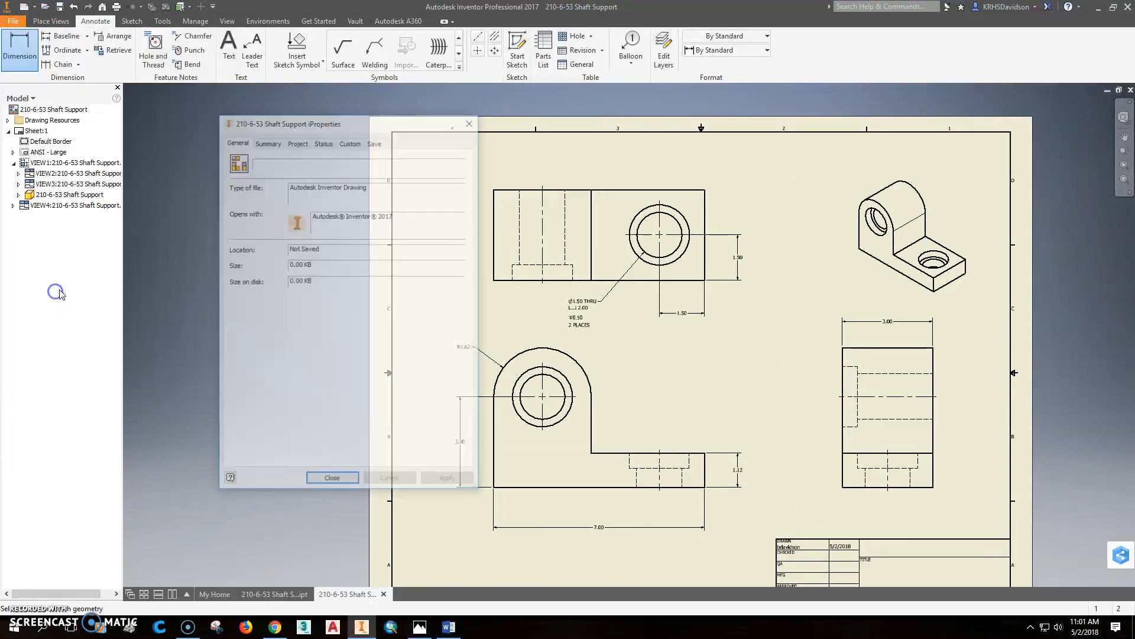
- Set the Summary title to SHAFT SUPPORT and company to KETTLE RUN HIGH SCHOOL
click(267, 142)
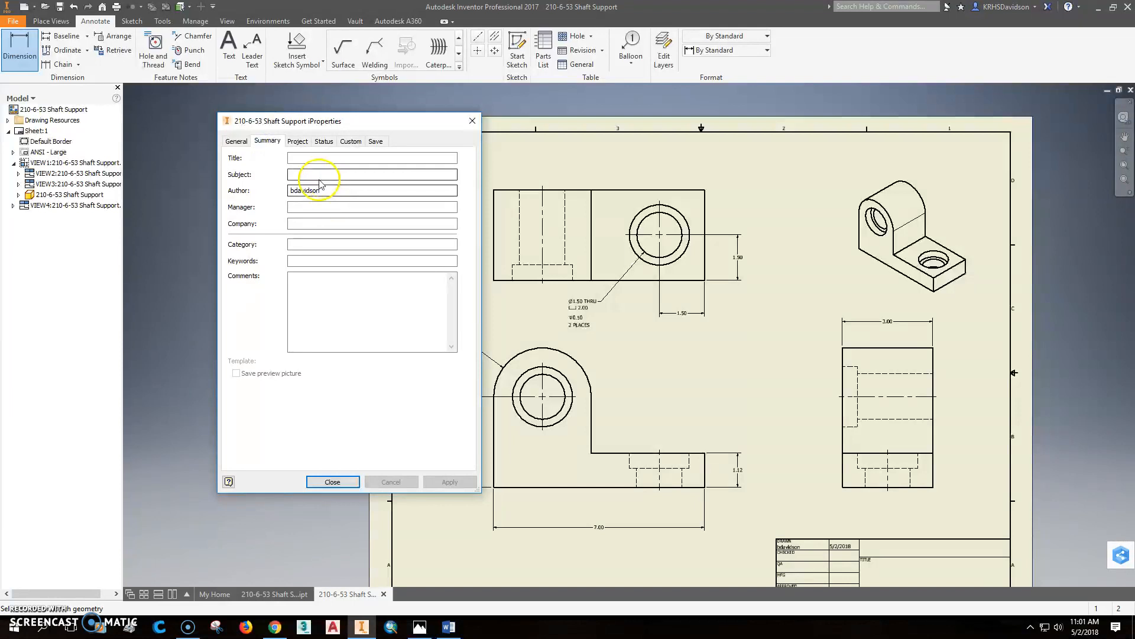
click(371, 158)
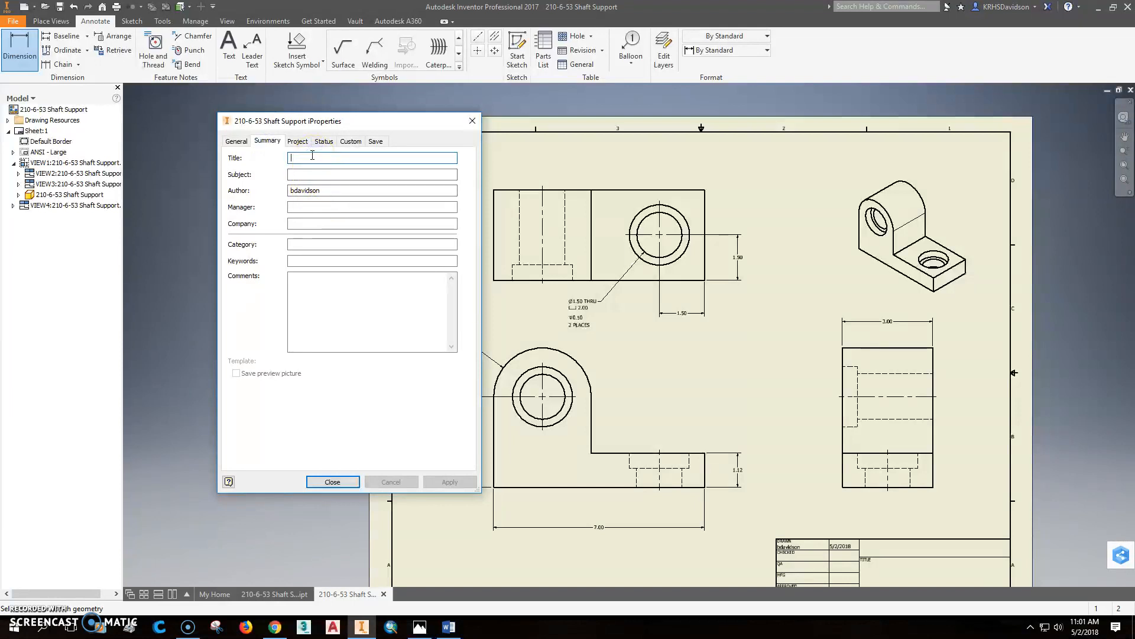
text(SHAFT SUPPORT)
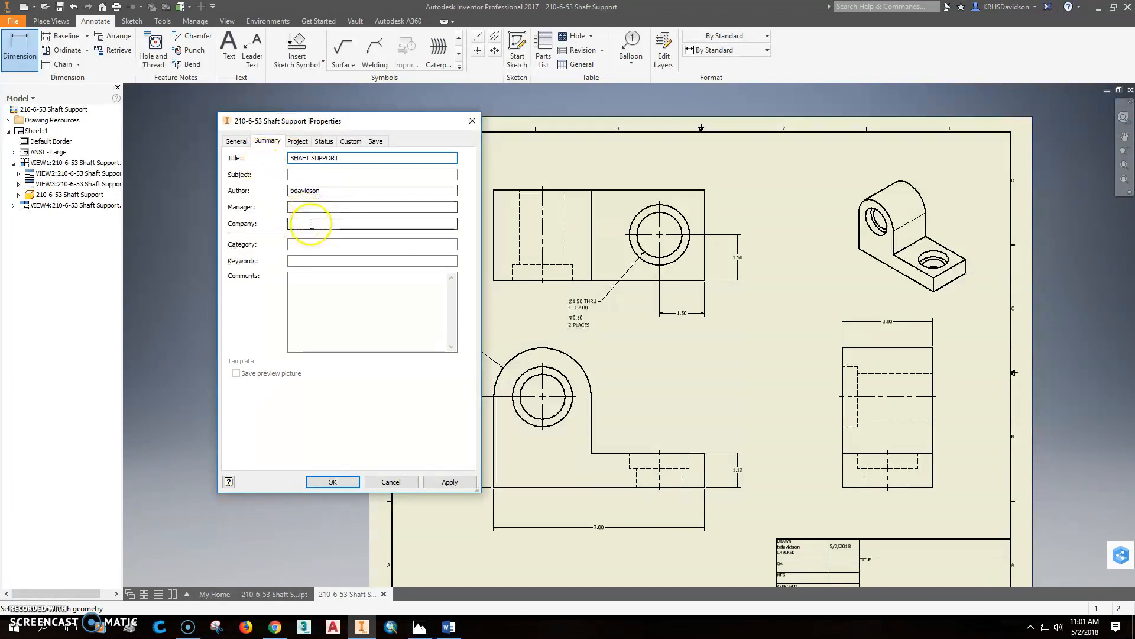
text(KETTLE RUN HIGH SCHOOL)
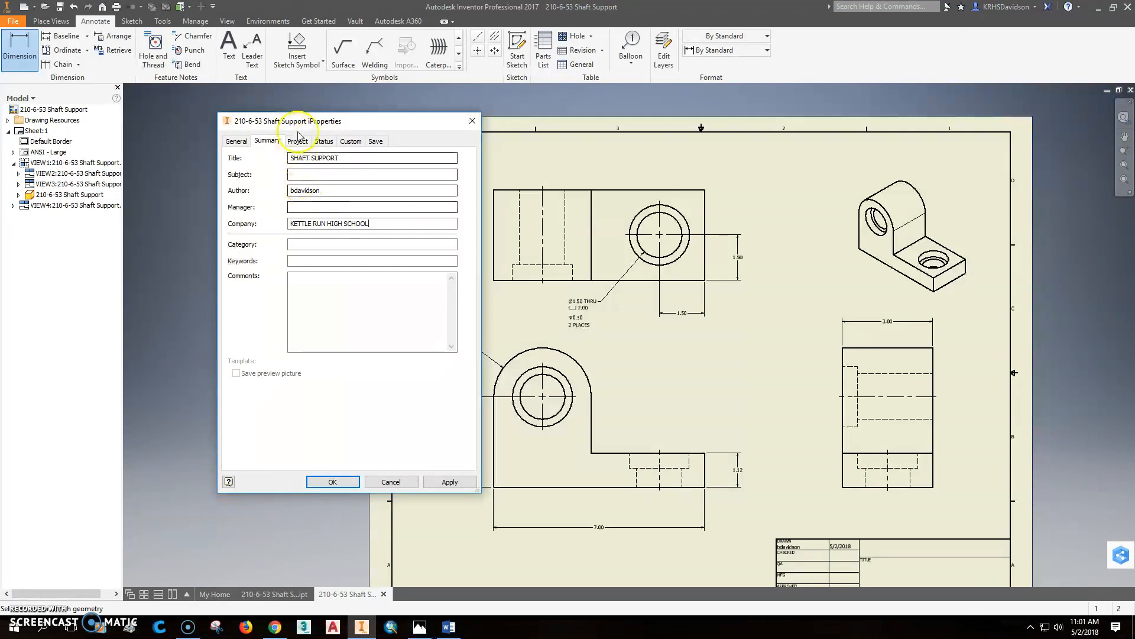
- Set Project part number 210-6-53 and description SHAFT SUPPORT, then close iProperties
click(297, 140)
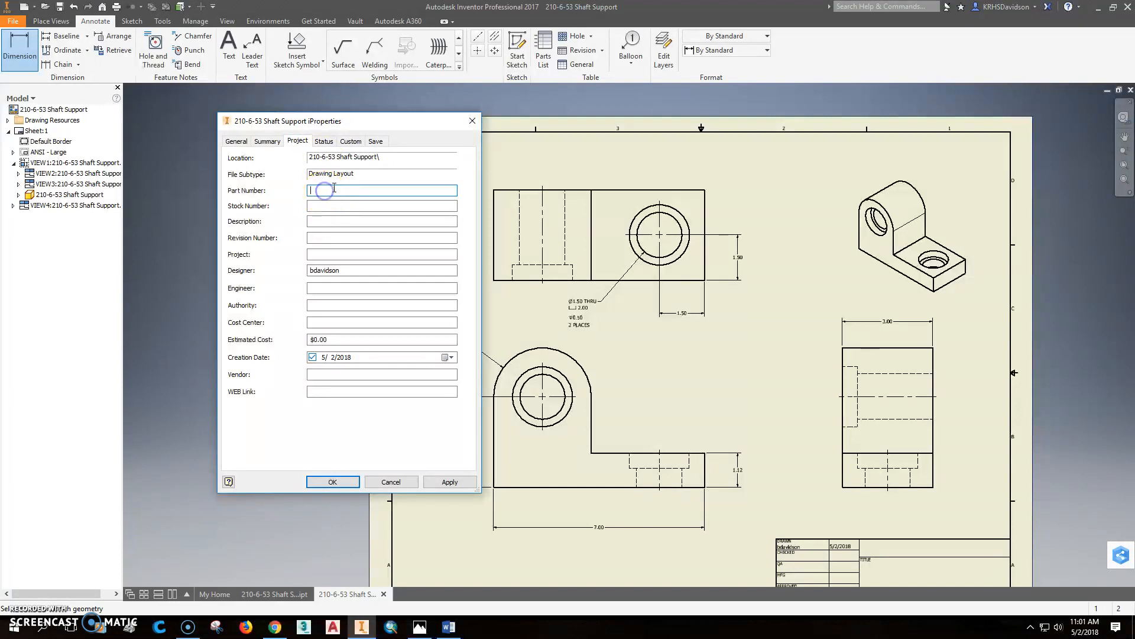
text(210-6-53)
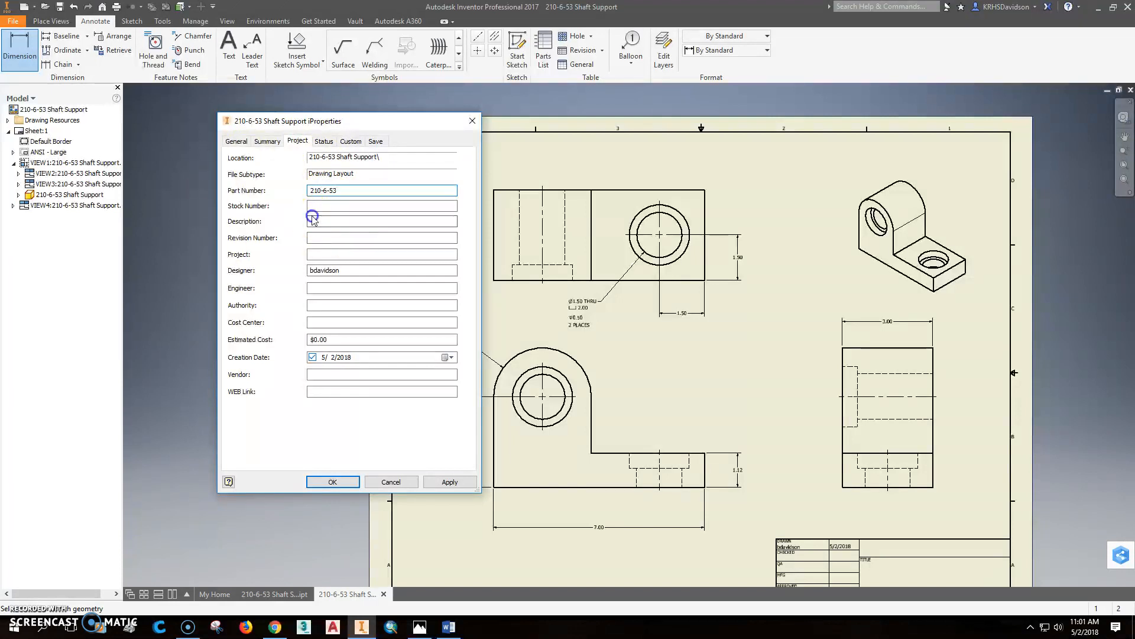
text(SHAFT SUPPORT)
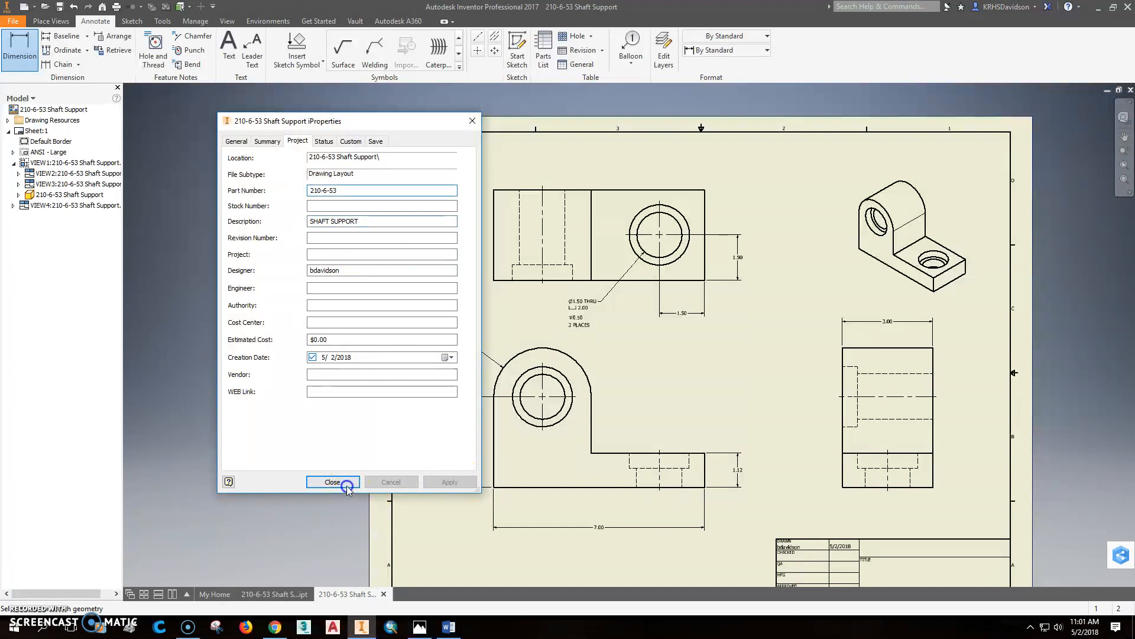
click(332, 481)
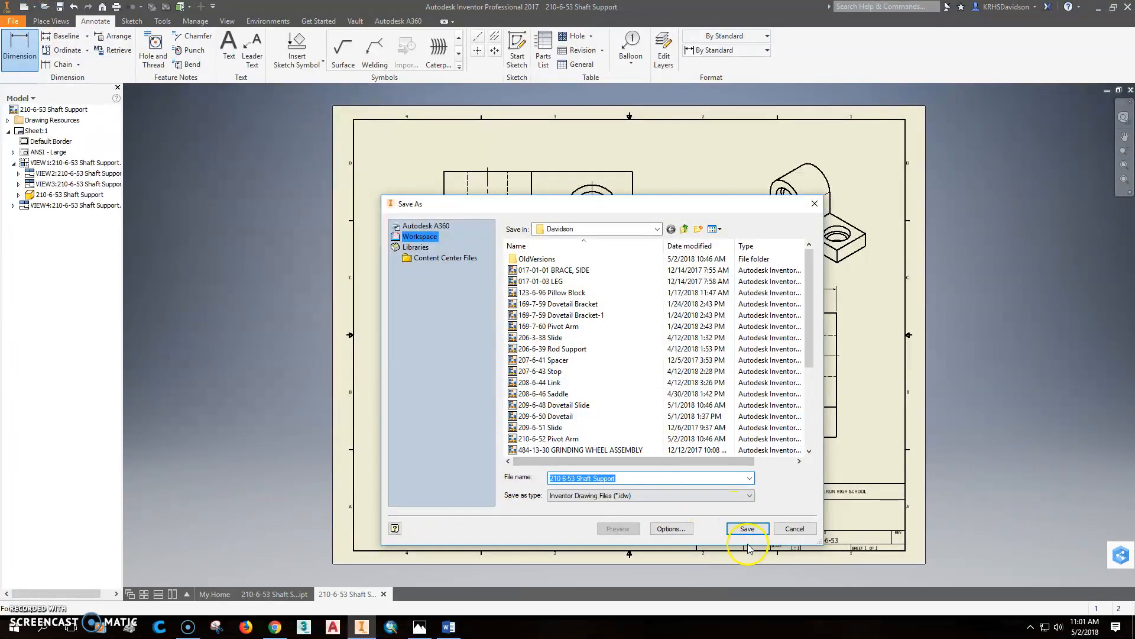
- Save the drawing as 210-6-53 Shaft Support and begin exporting it to PDF
click(746, 528)
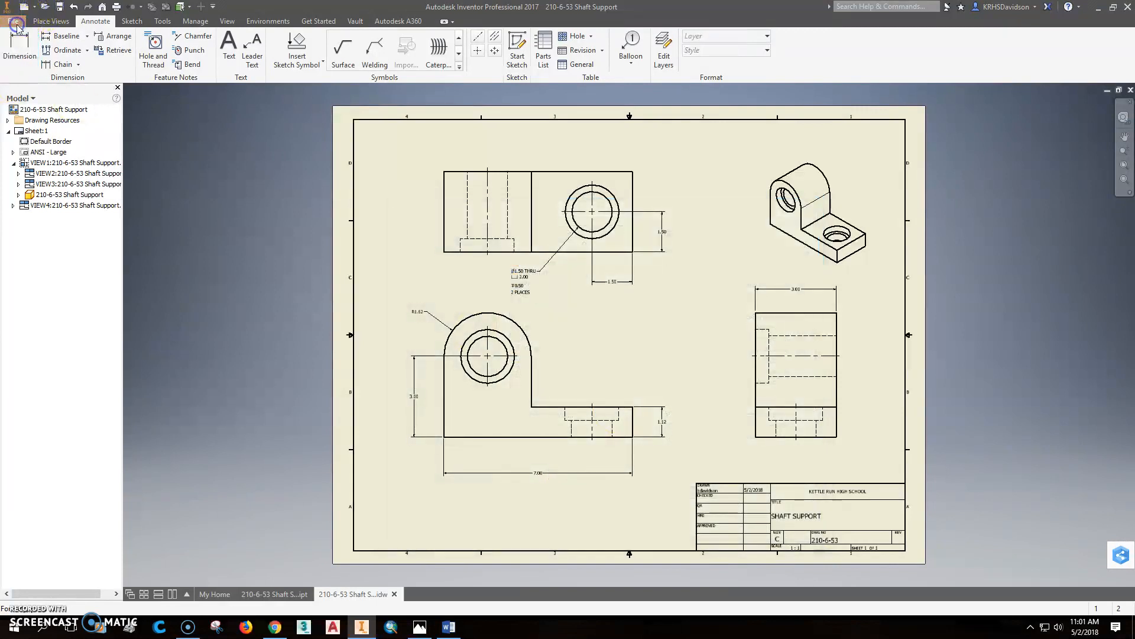
click(13, 20)
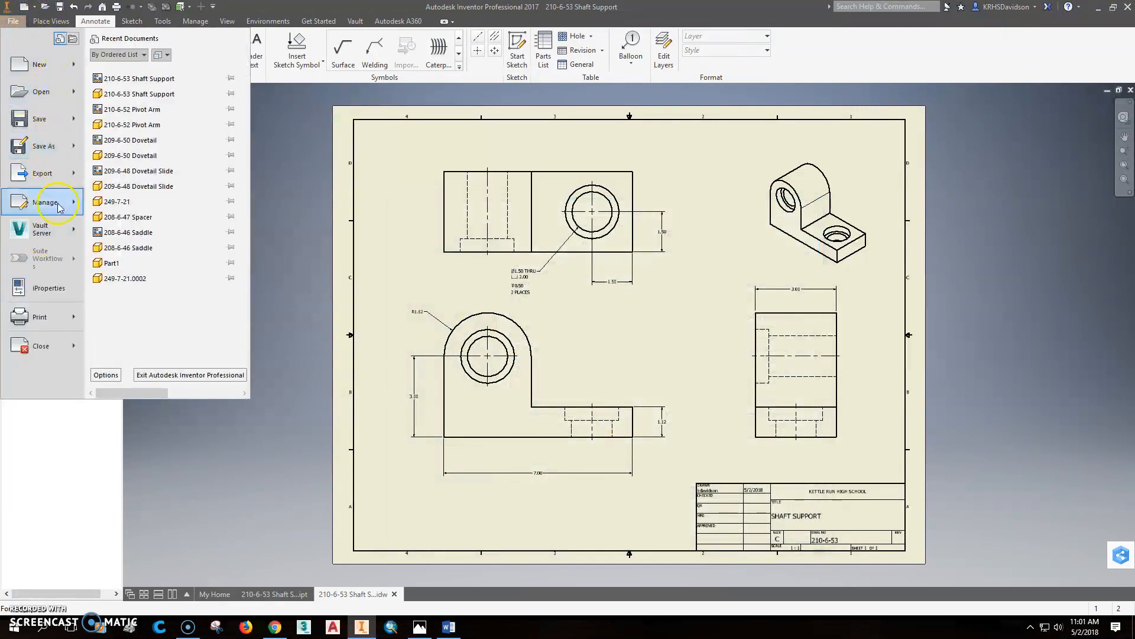
click(42, 172)
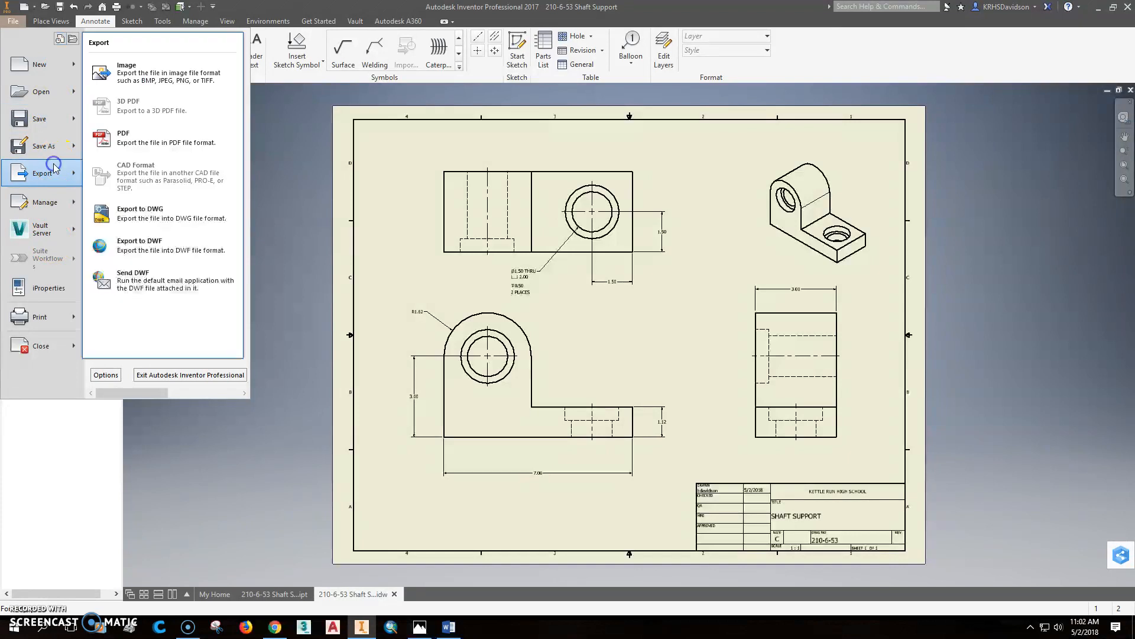
click(123, 138)
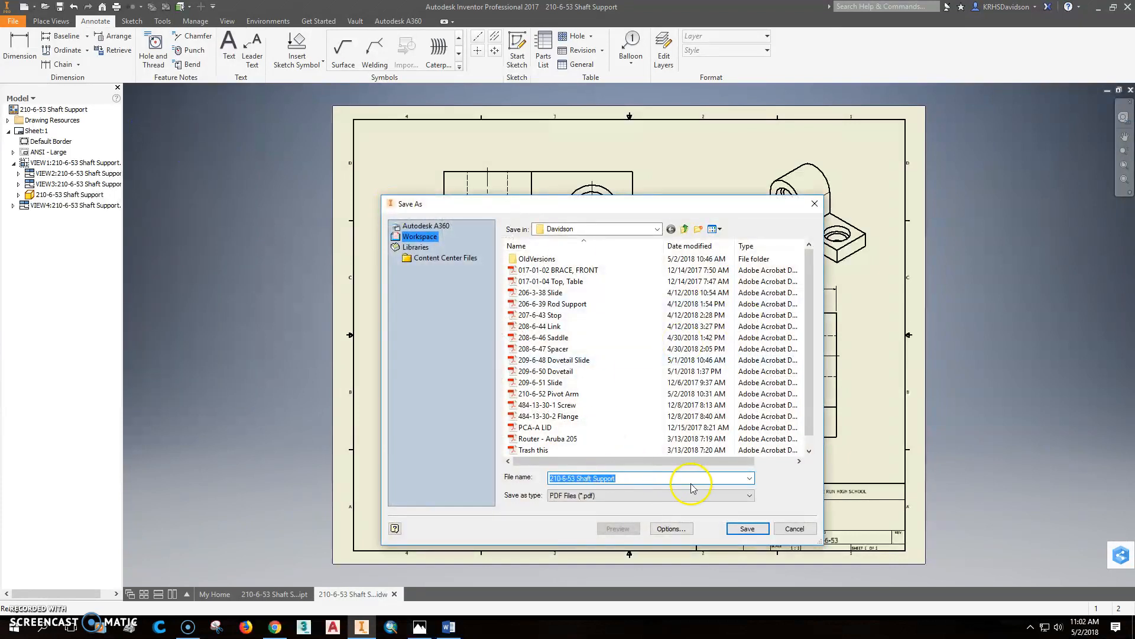
- Save the exported PDF and expand Acrobat Reader's Export PDF tool
click(746, 528)
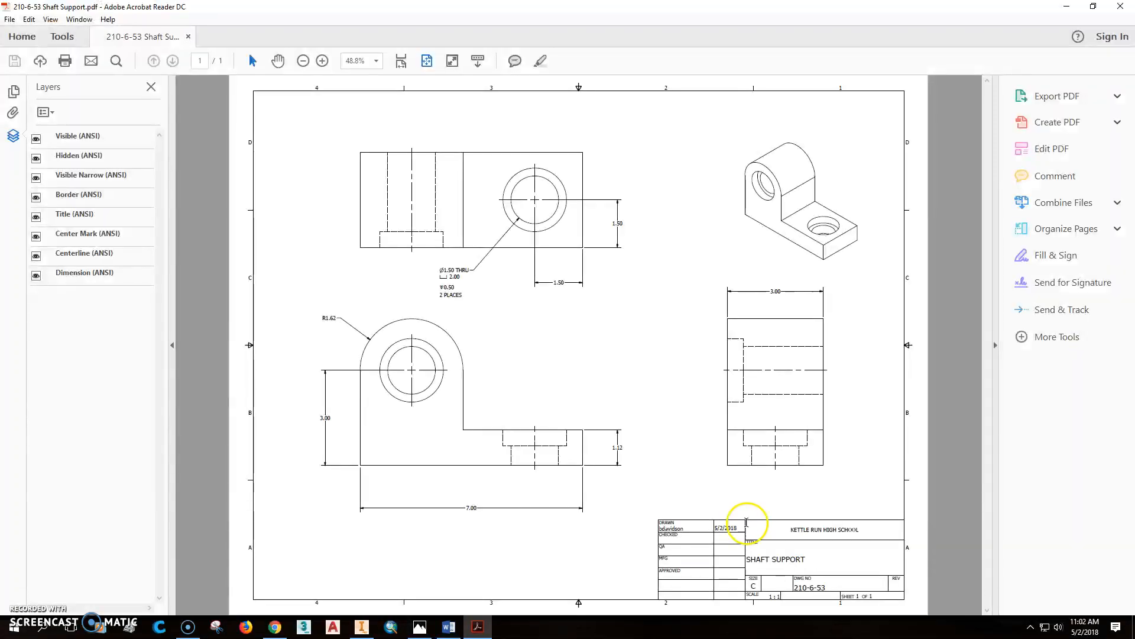
mouse_move(617, 294)
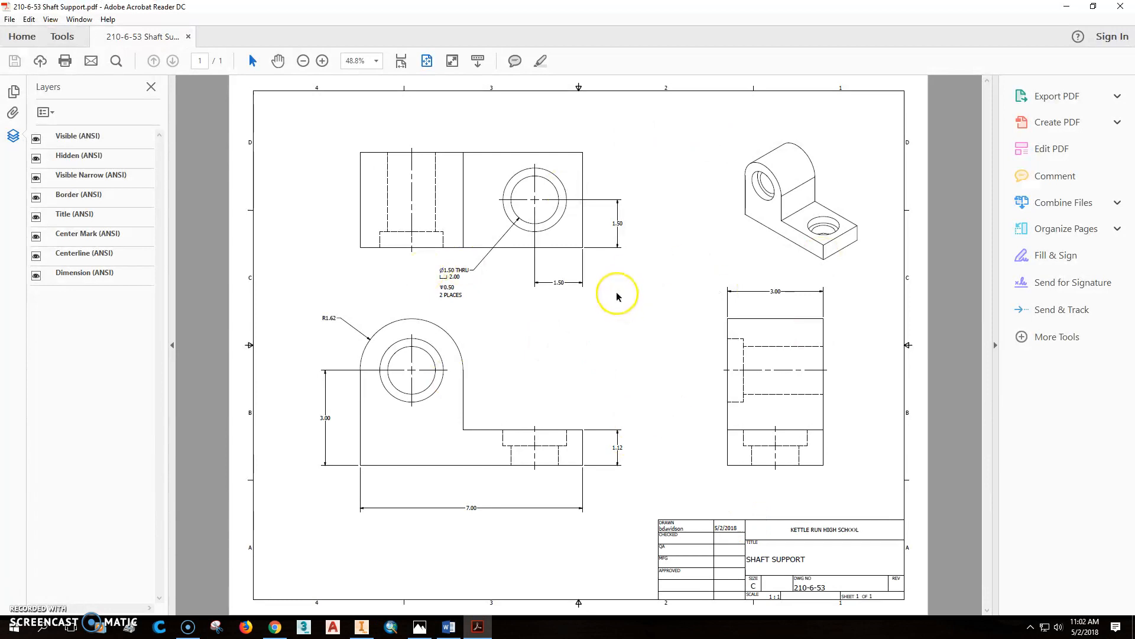
click(1057, 96)
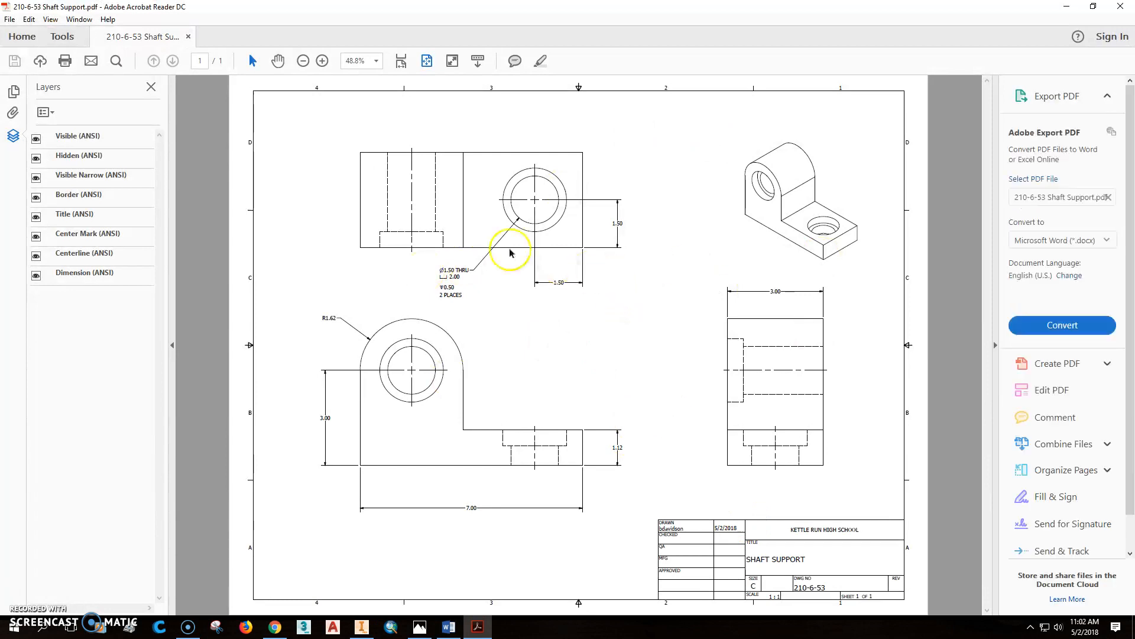